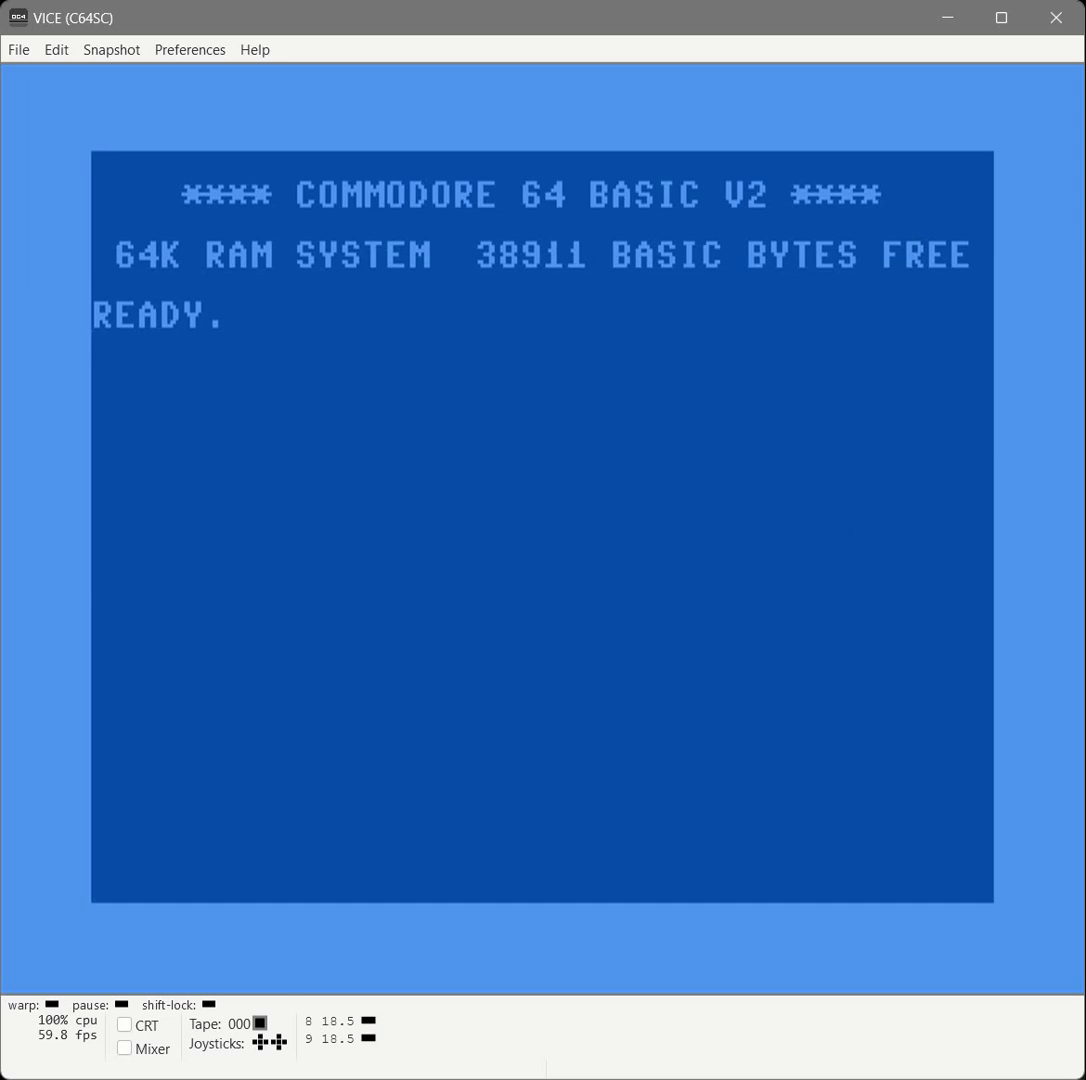
Type line 10 as DATA 000,000,000 :REM DEX.
text(10 DATA)
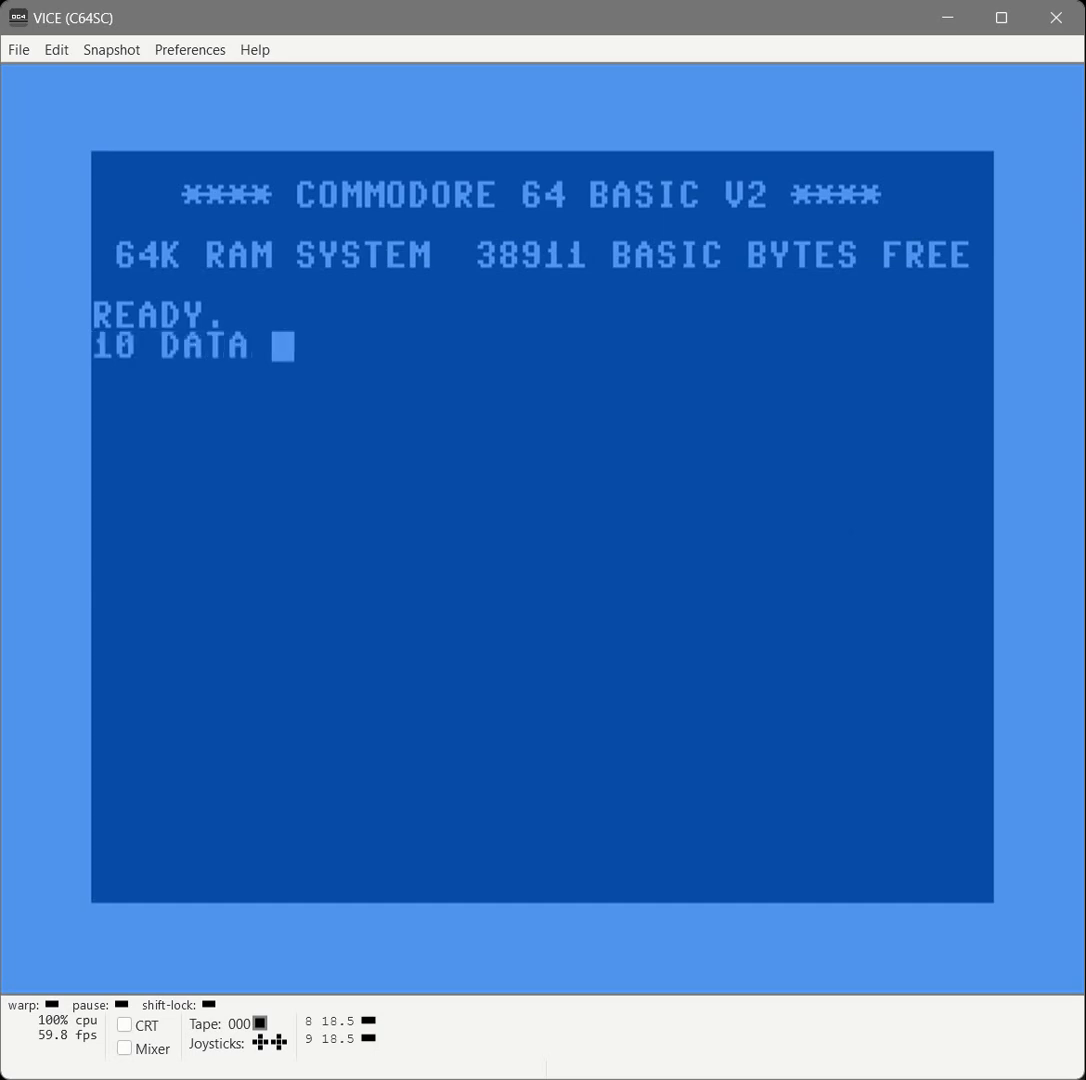
text(000,000,00)
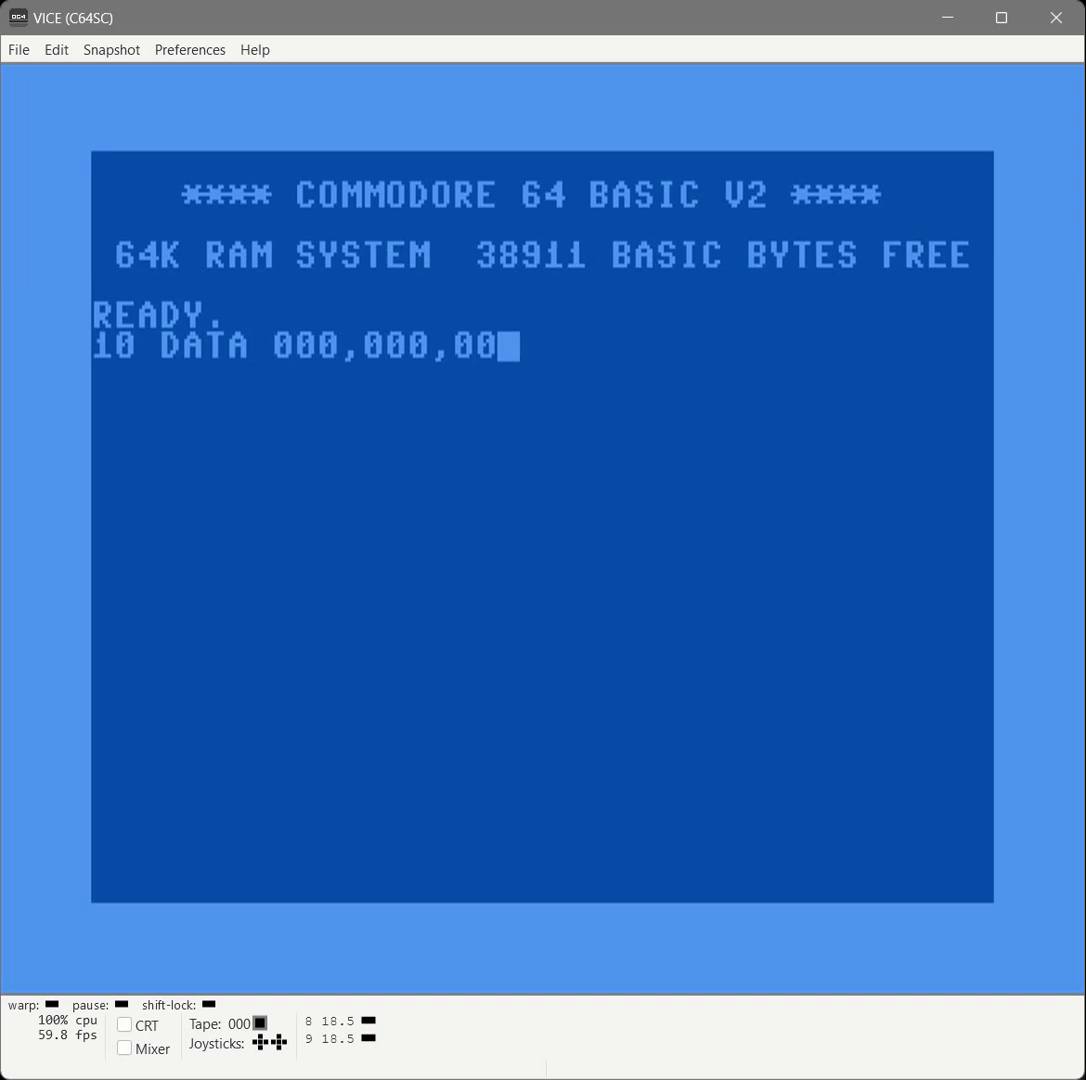
text(0)
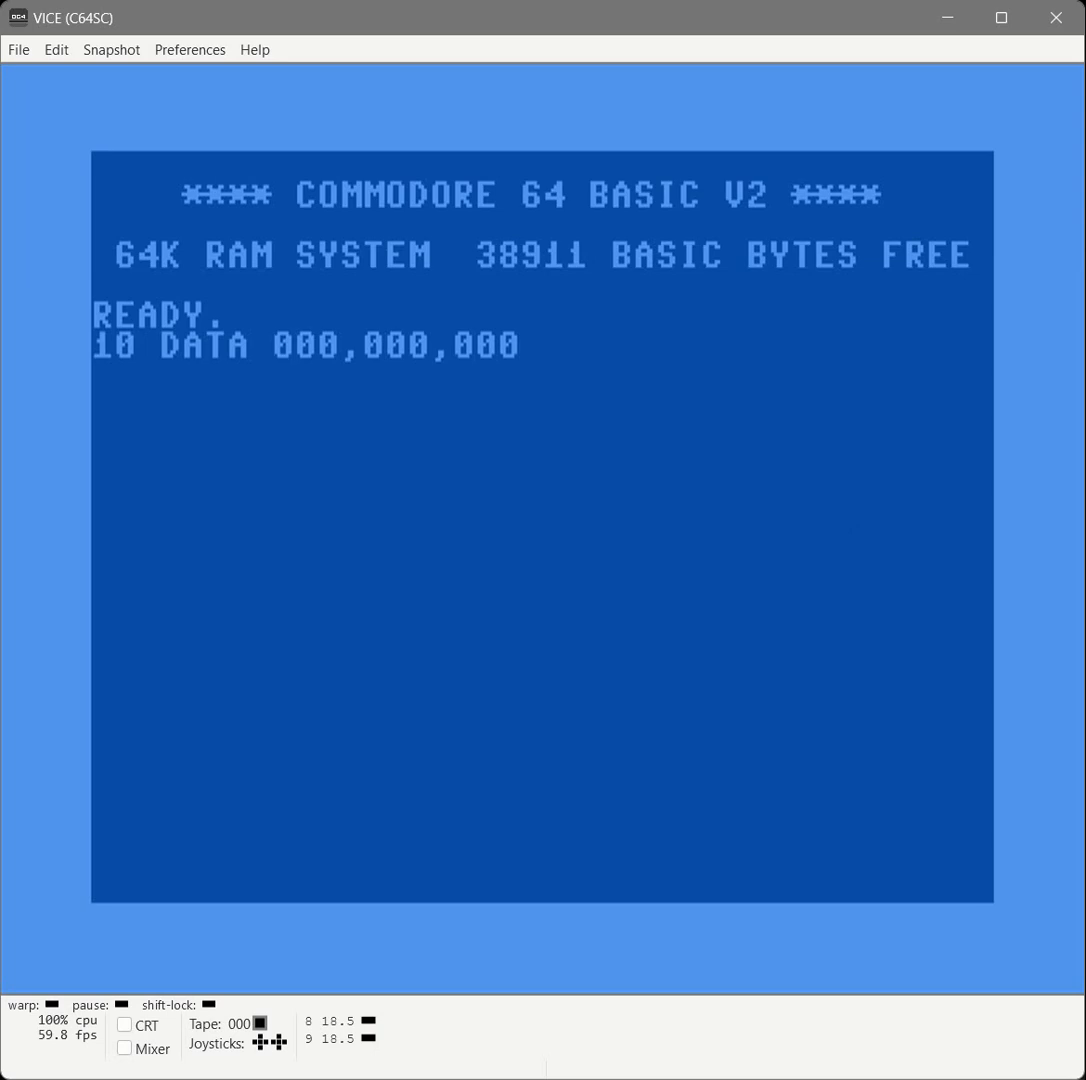
text(:REM)
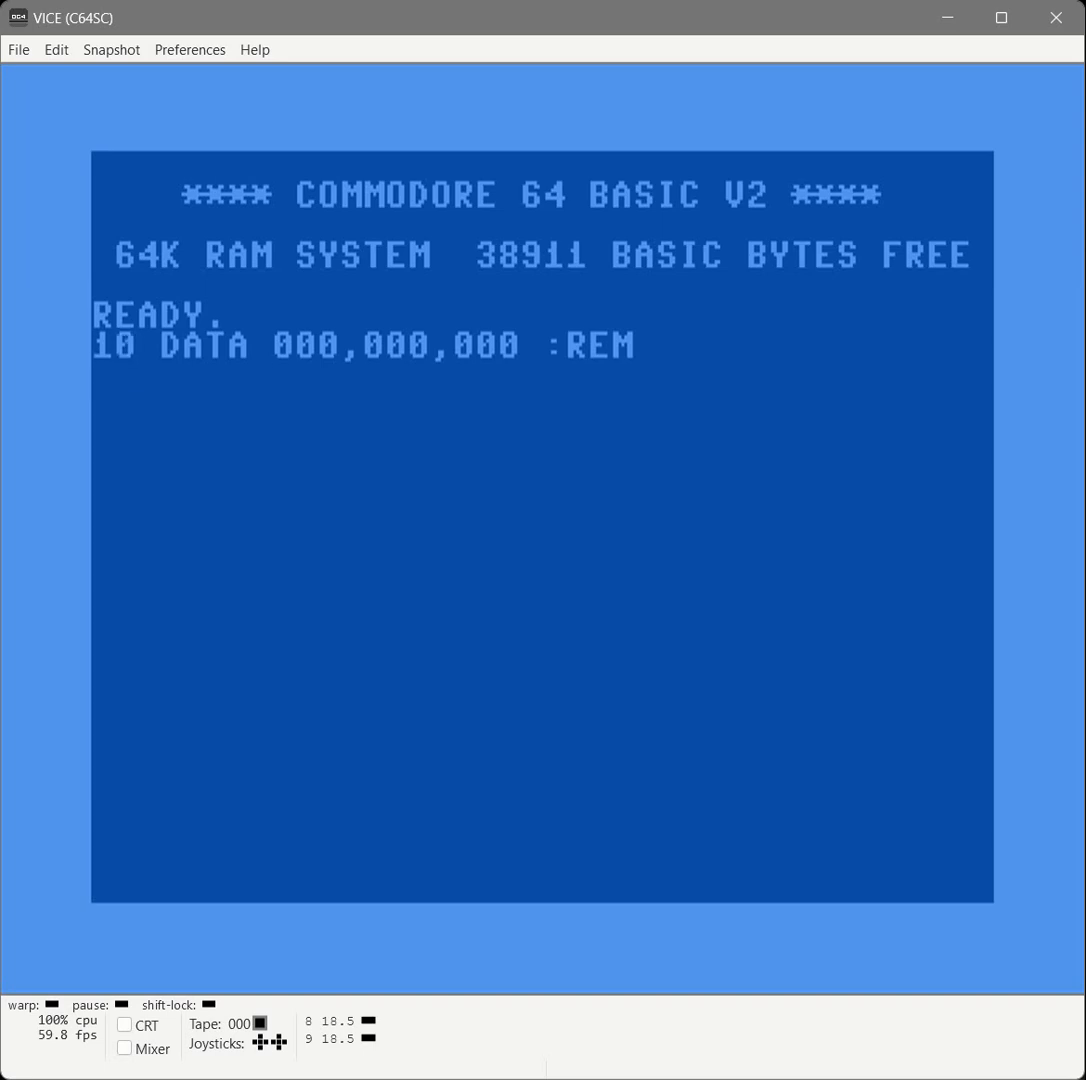
text(DEX)
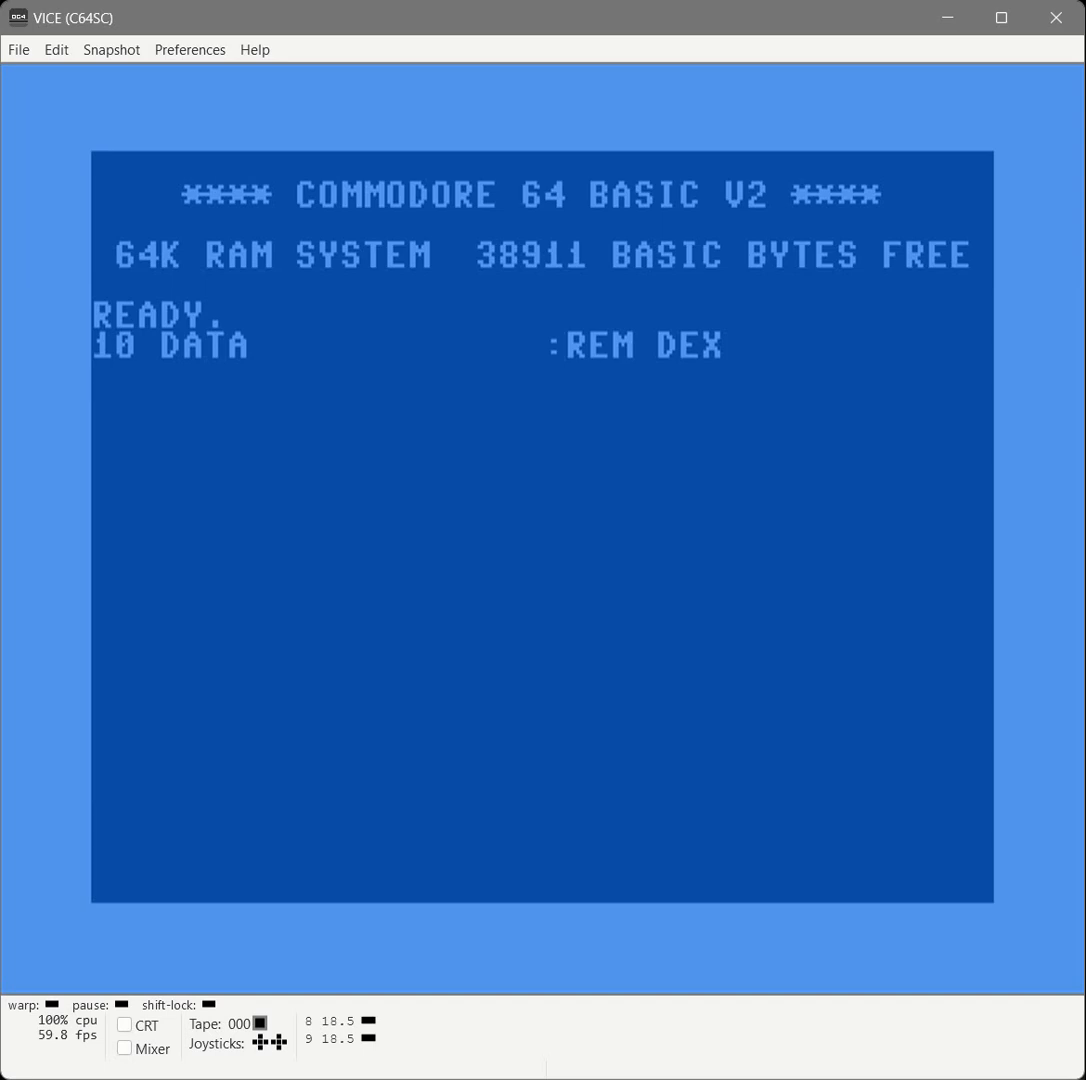
Store line 10 with its zero bytes blanked and the REM DEX comment kept.
key(Return)
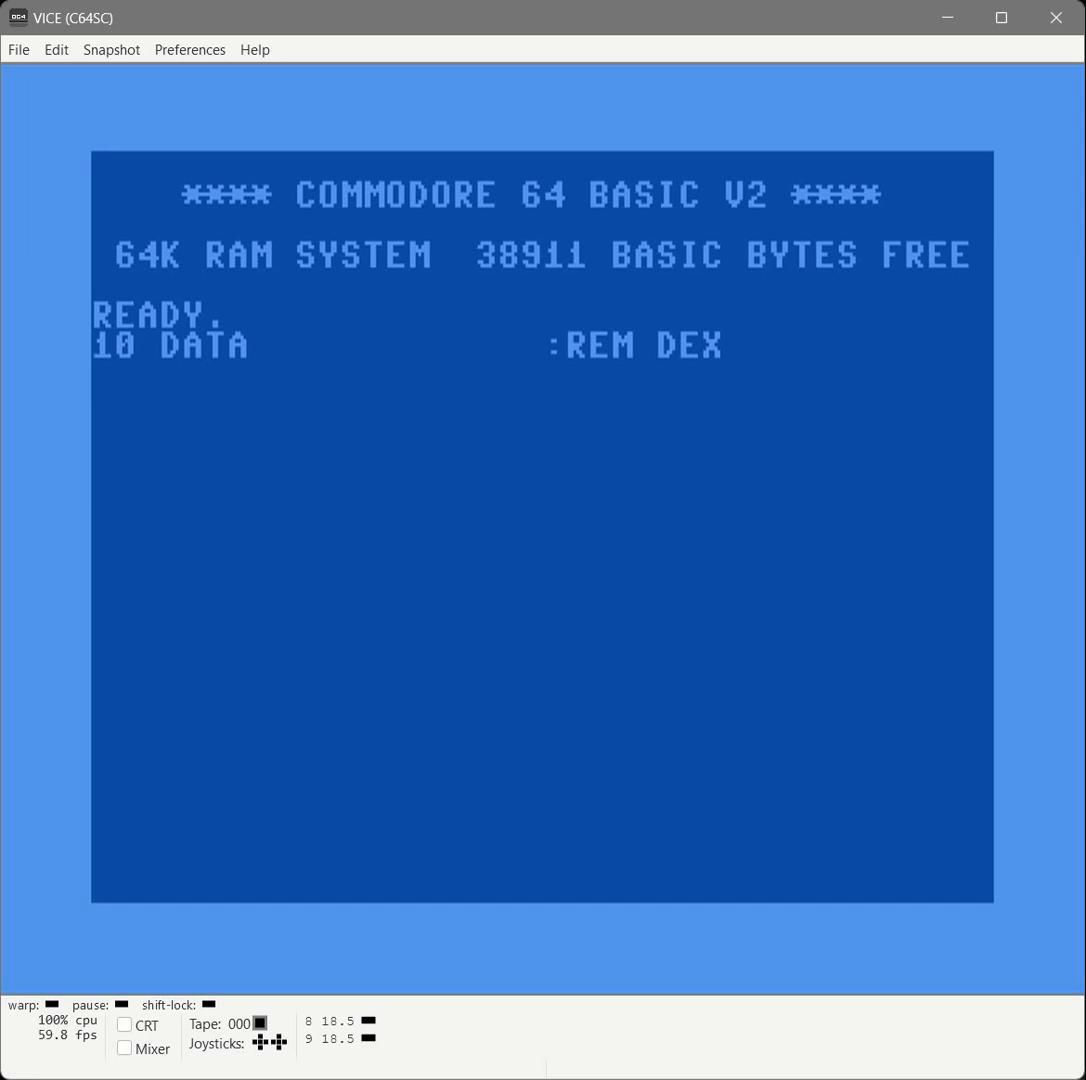
key(Return)
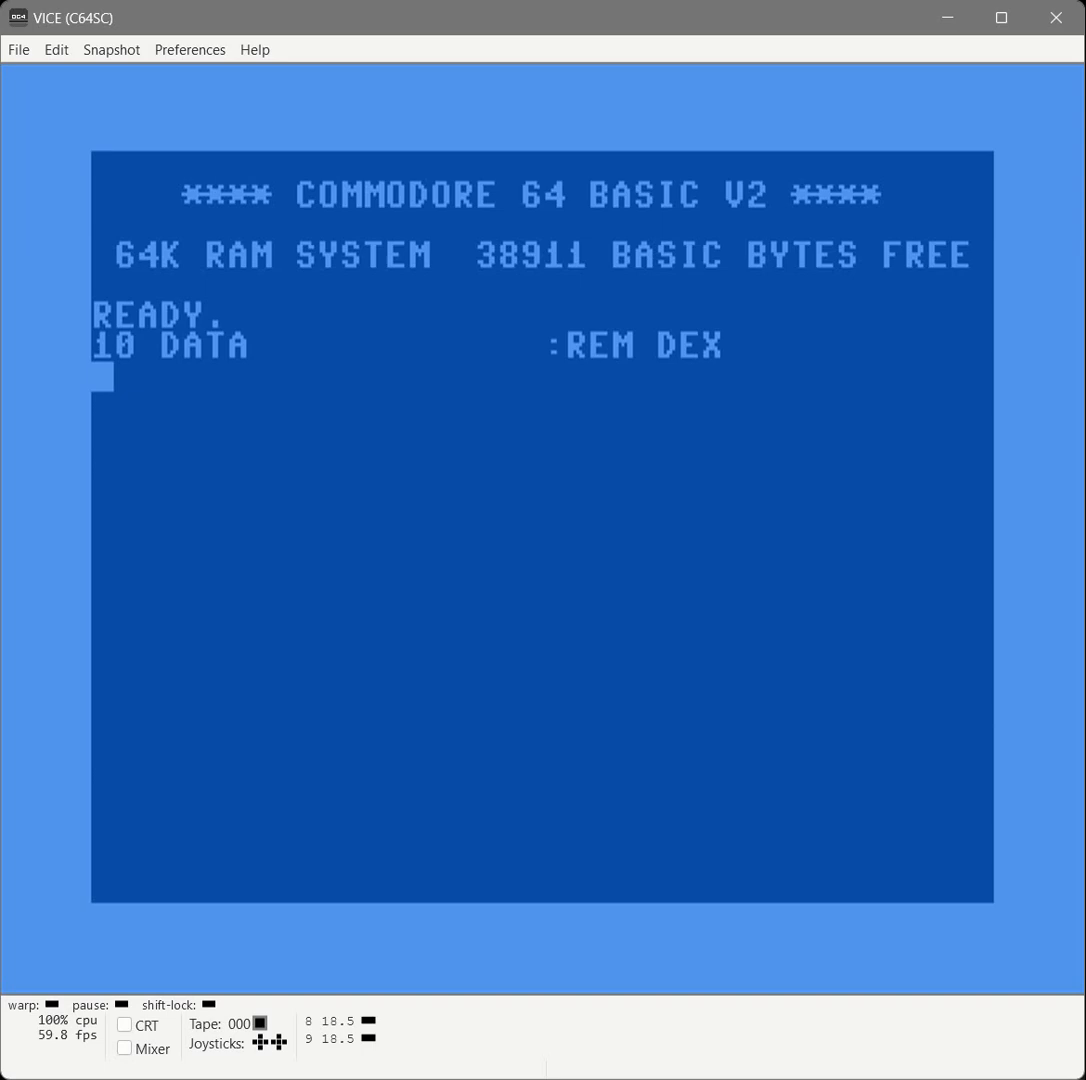
Enter line 20 DATA :REM STX $D020 and start line 30's REM for JSR $FFE4.
text(20 DATA             :R)
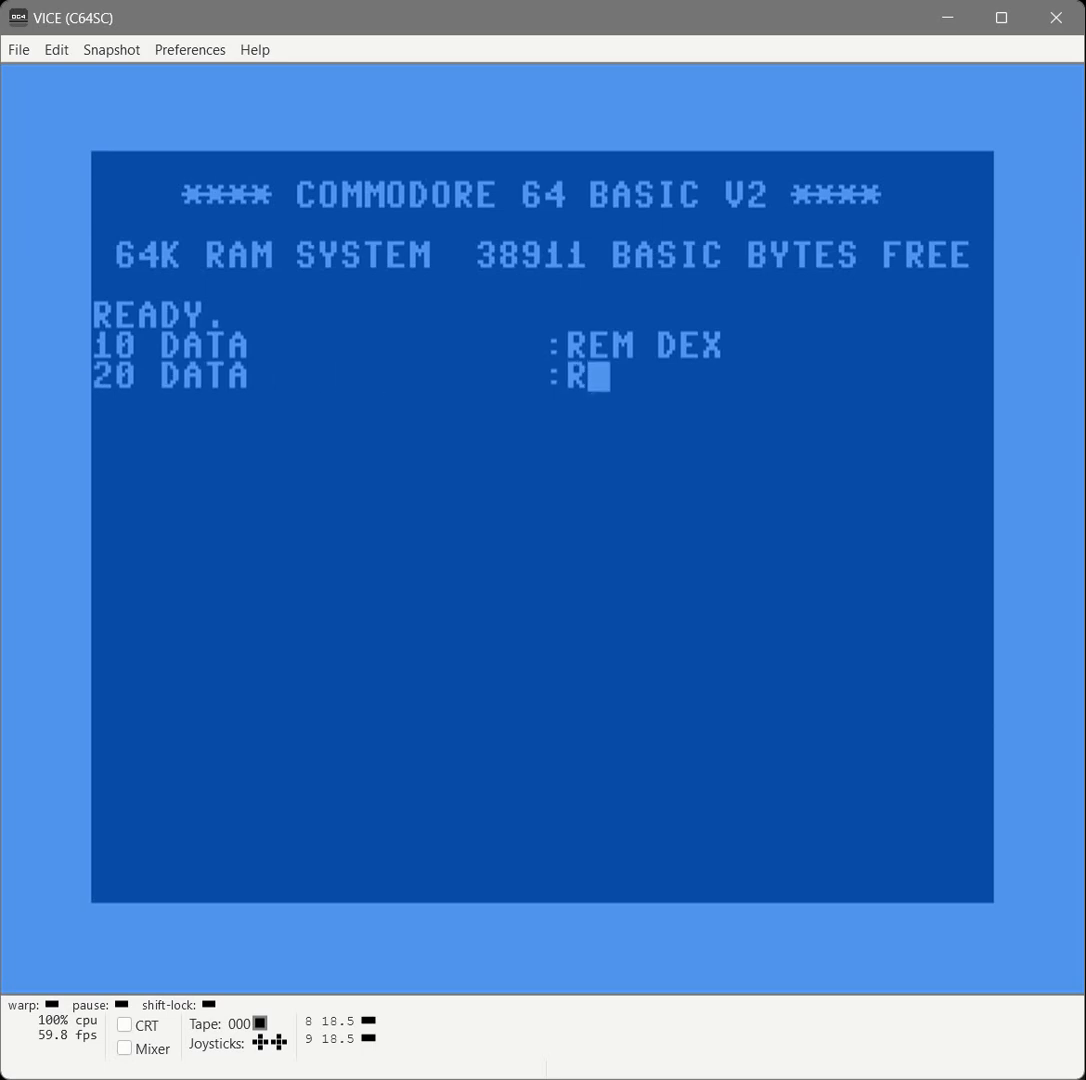
text(EM STX $)
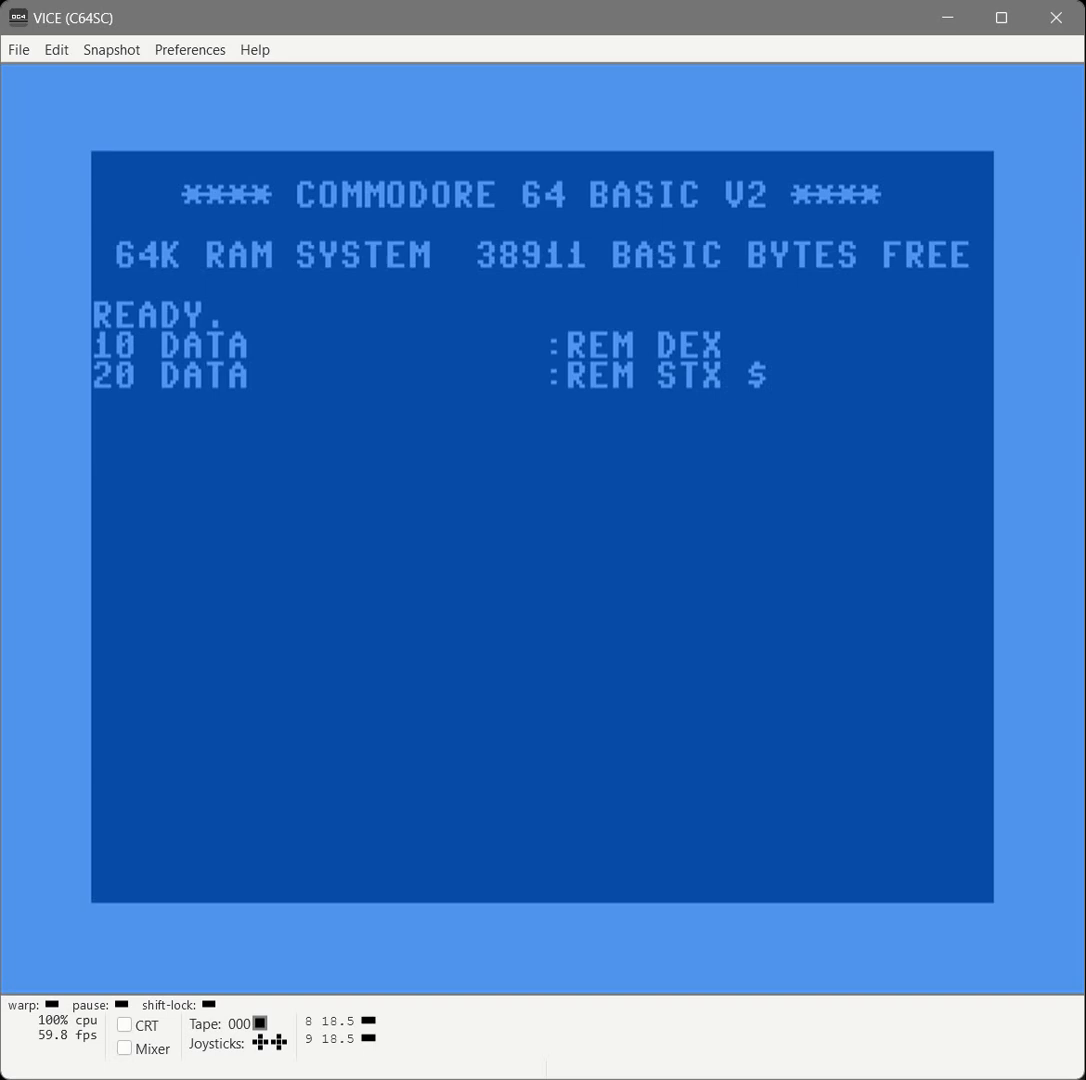
text(D020)
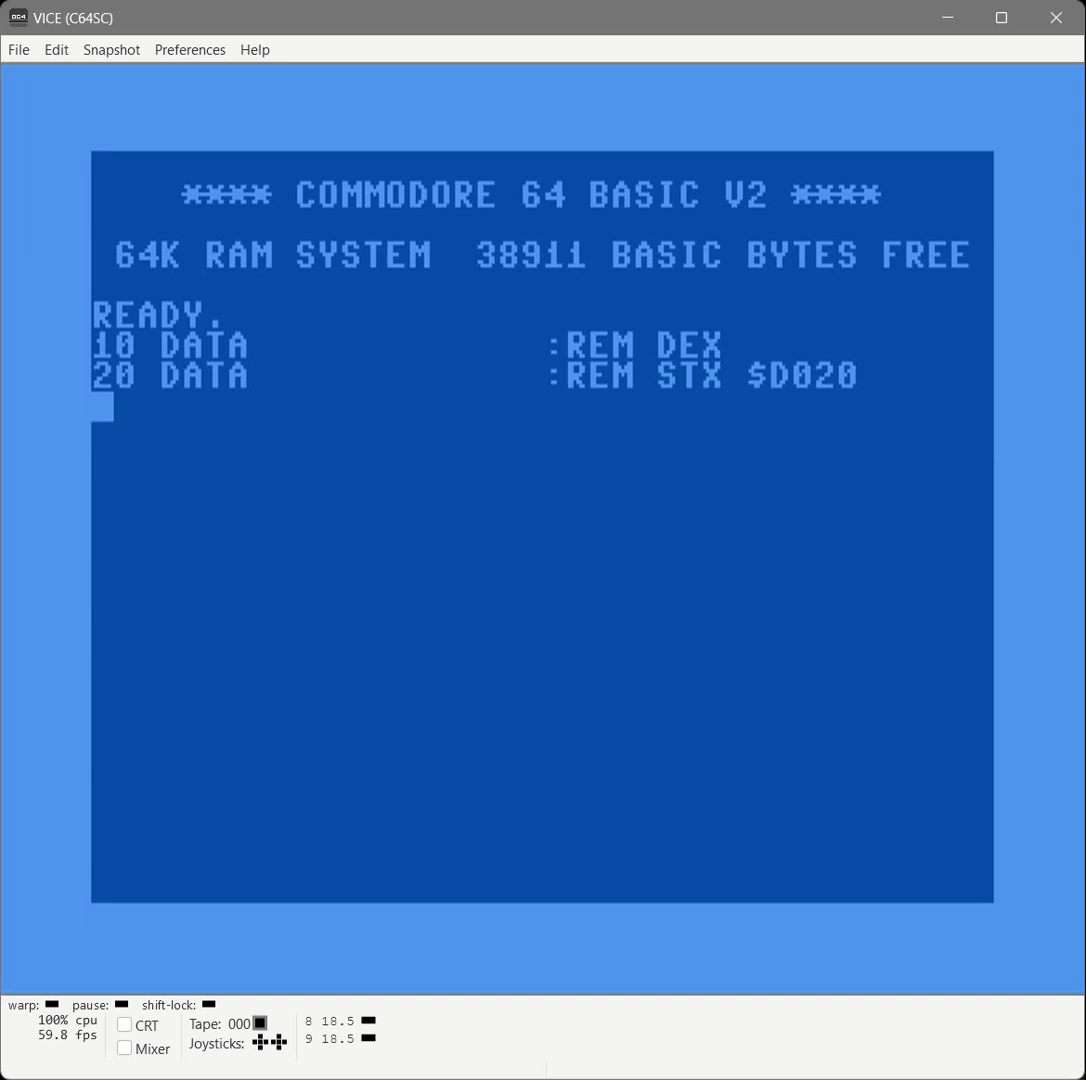
text(30 DATA)
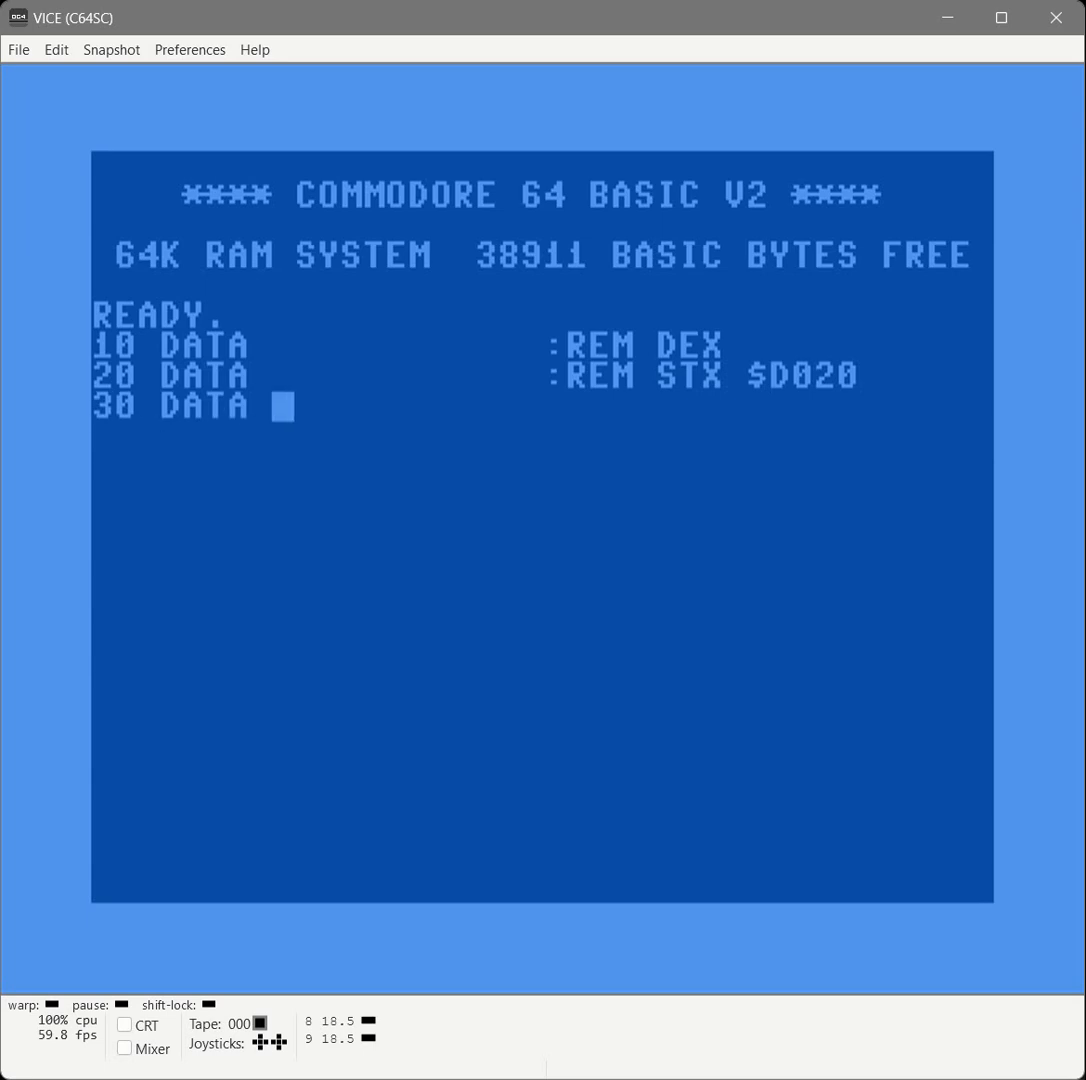
text(:RM)
text(40 DATA             :)
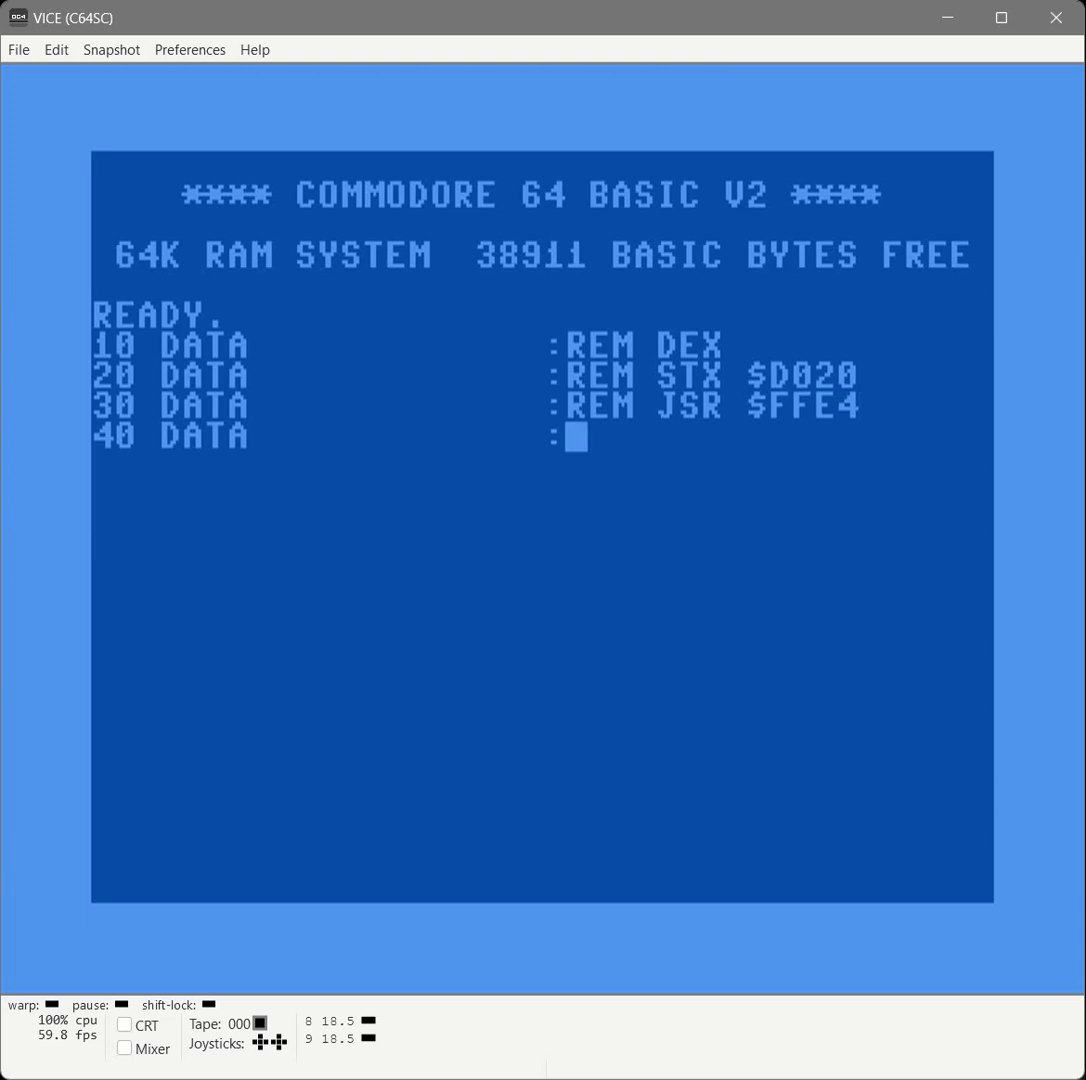
Comment line 40 as CMP #$00 and store line 50 DATA :REM BEQ (START).
text(REM CMP $H)
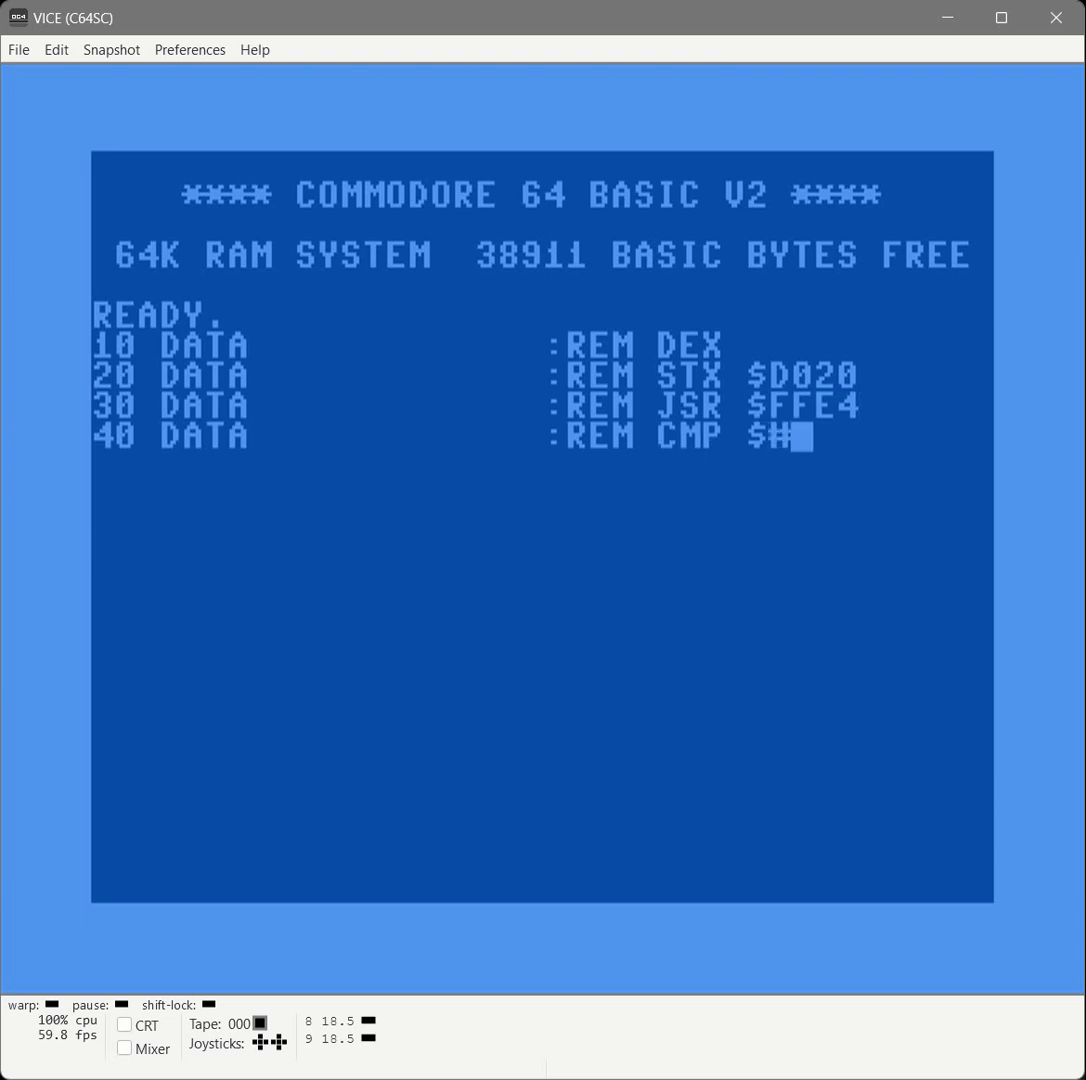
text(00)
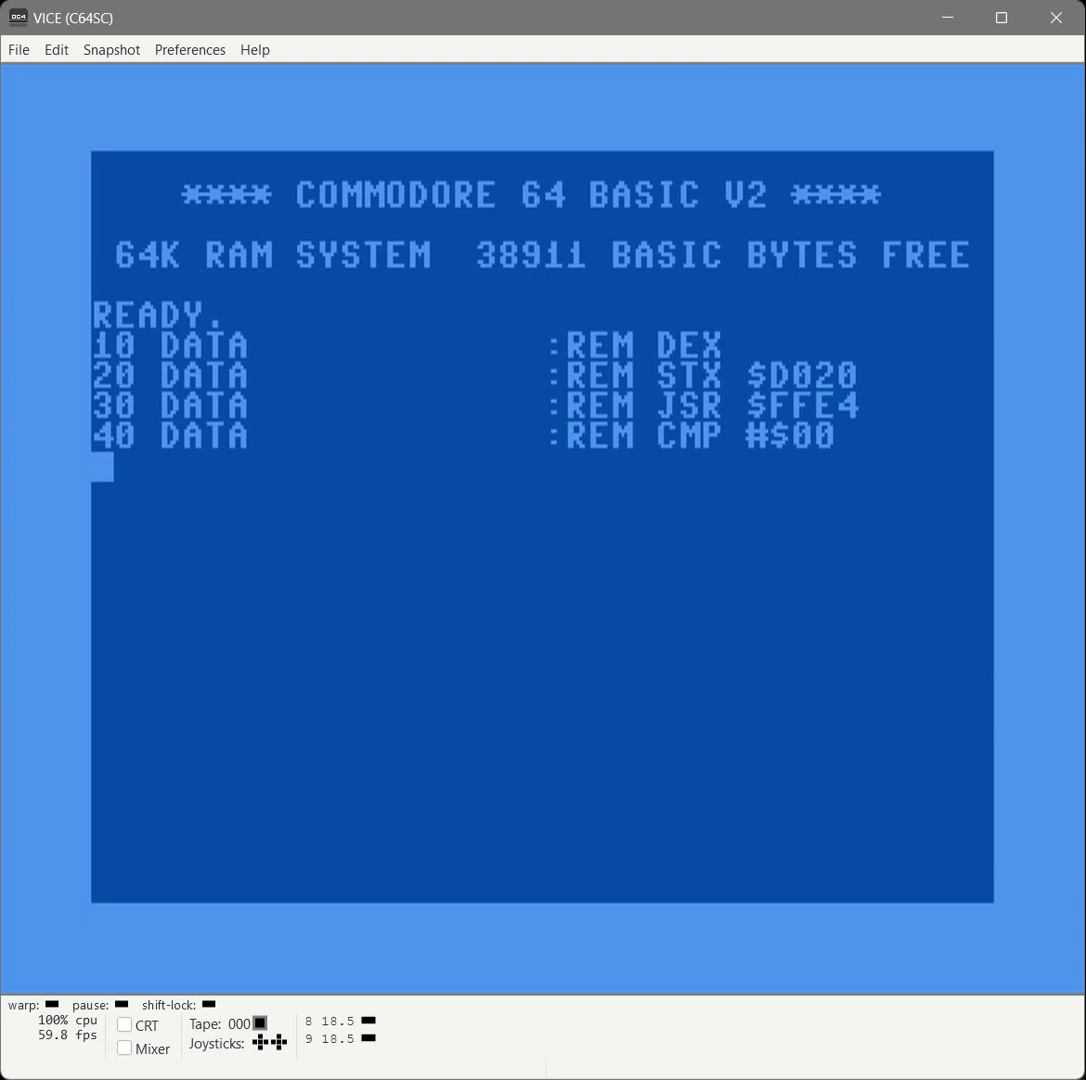
text(50 DATA             :)
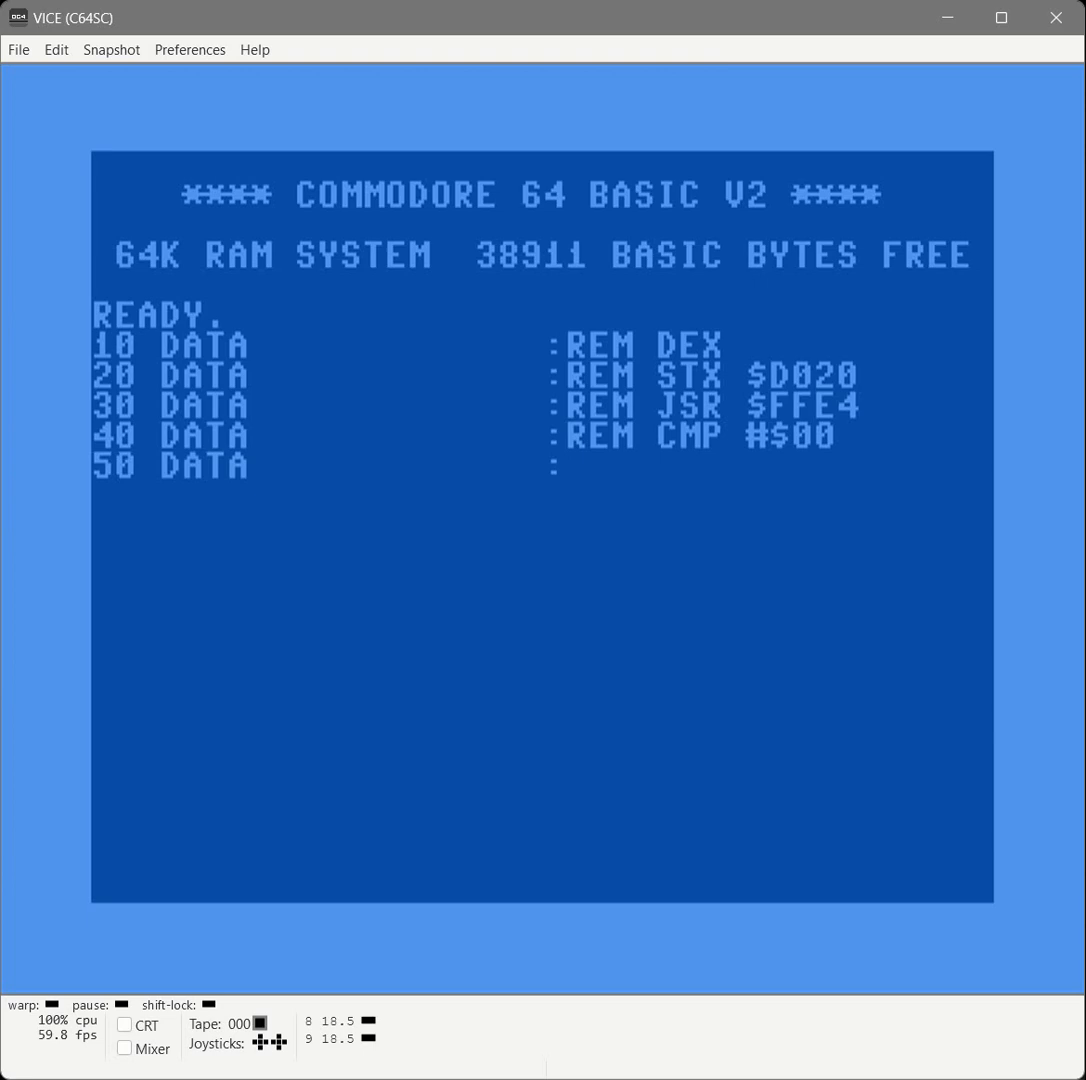
text(REM BEQ (START)
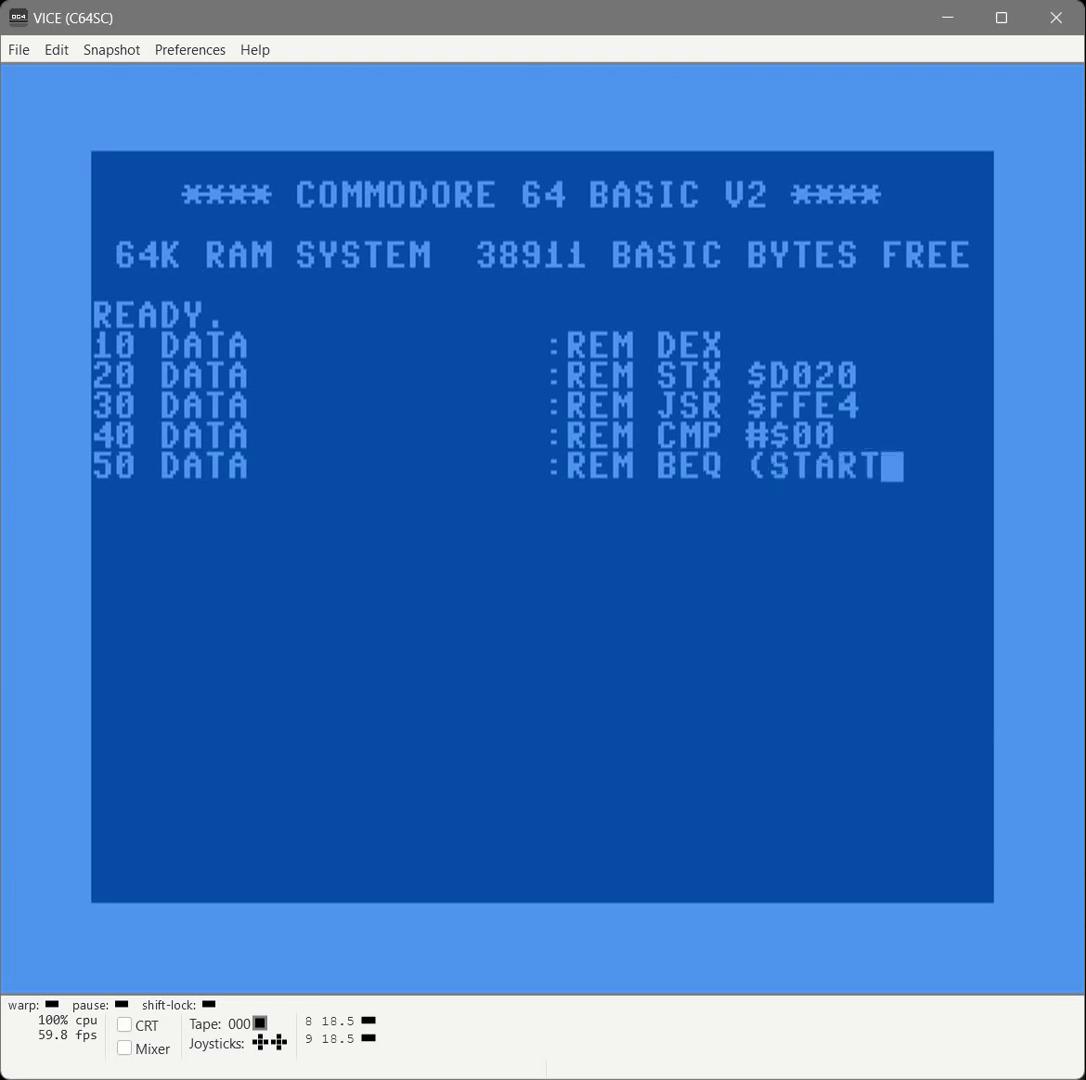
text())
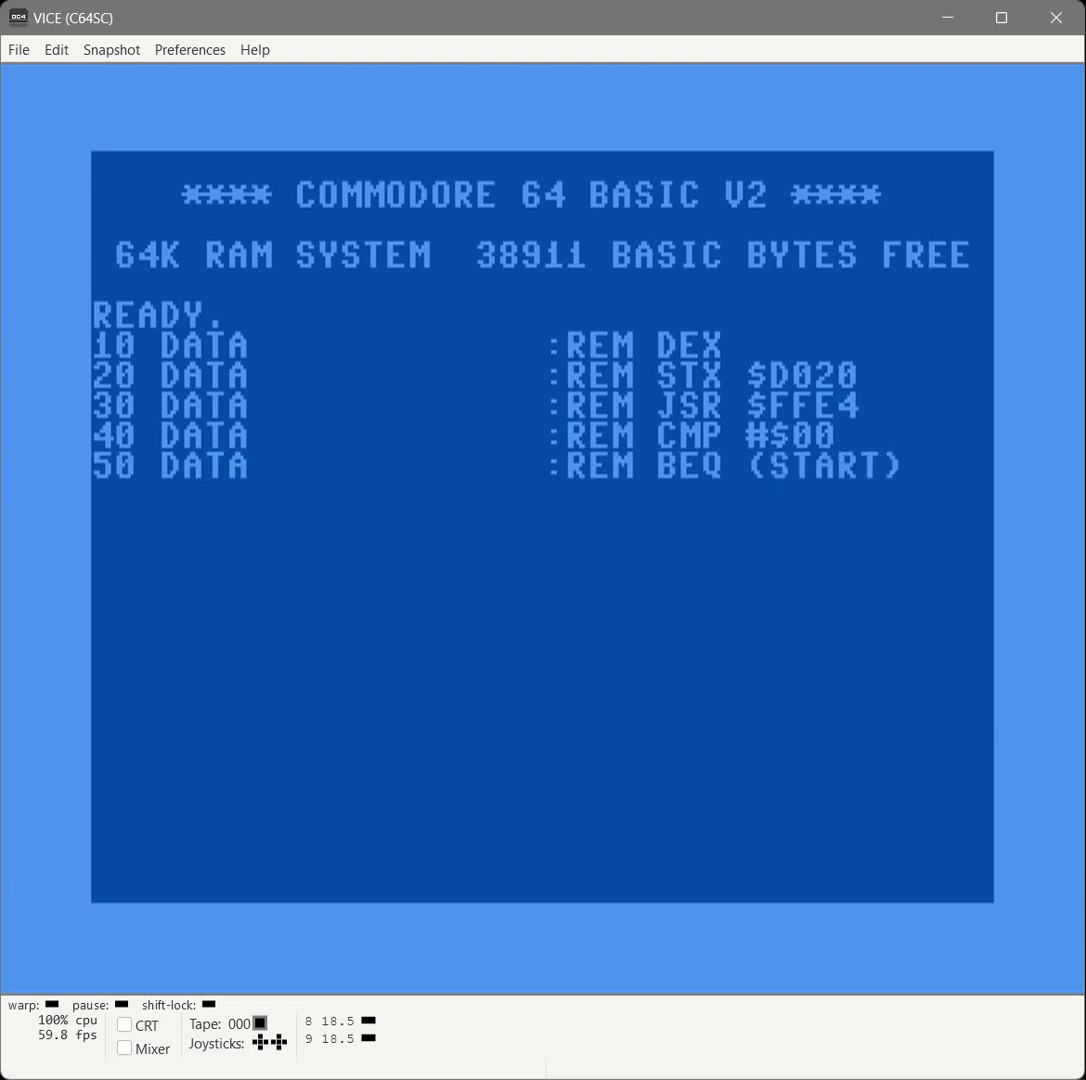
key(Return)
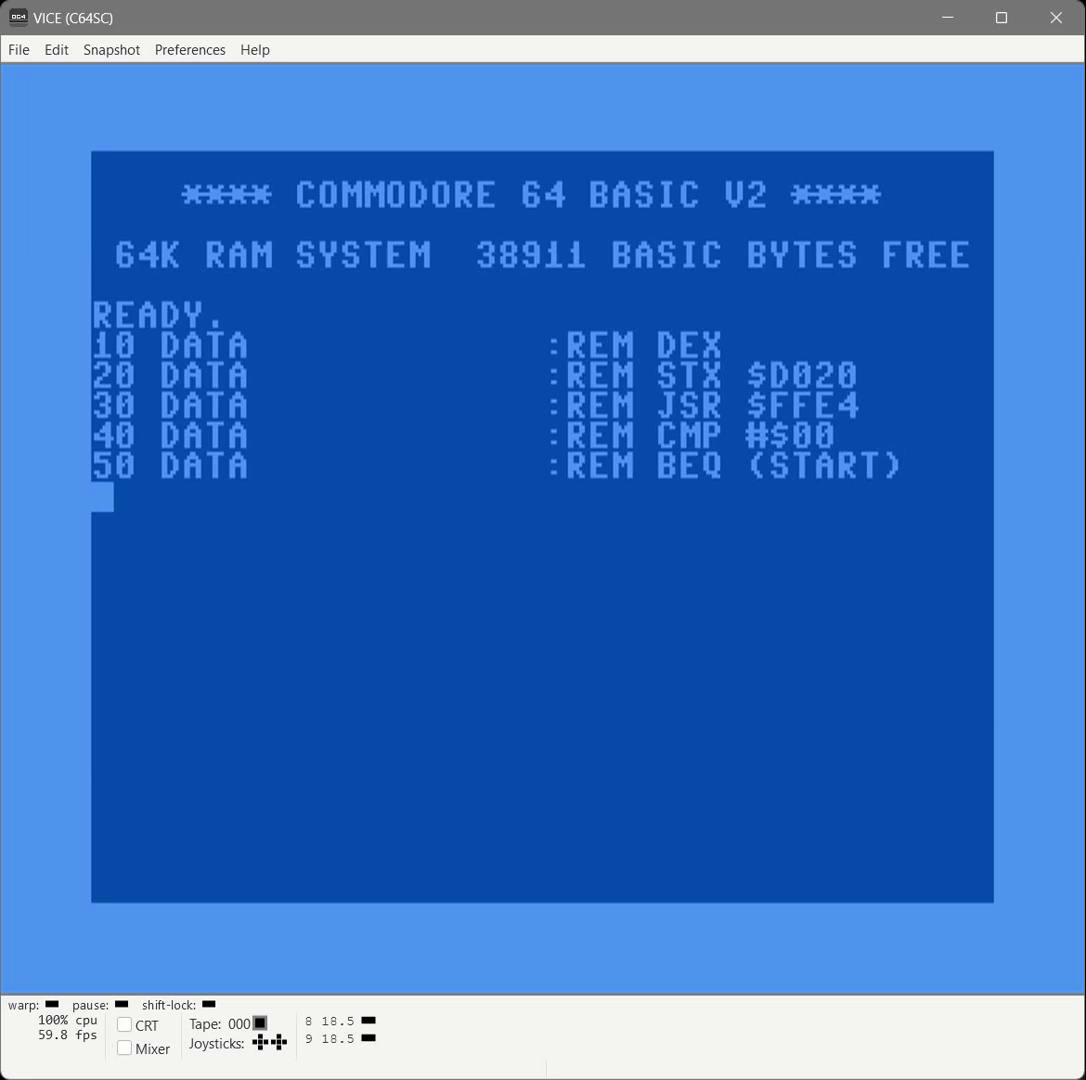
Add line 60 as an empty DATA line commented REM RTS.
text(60 DATA)
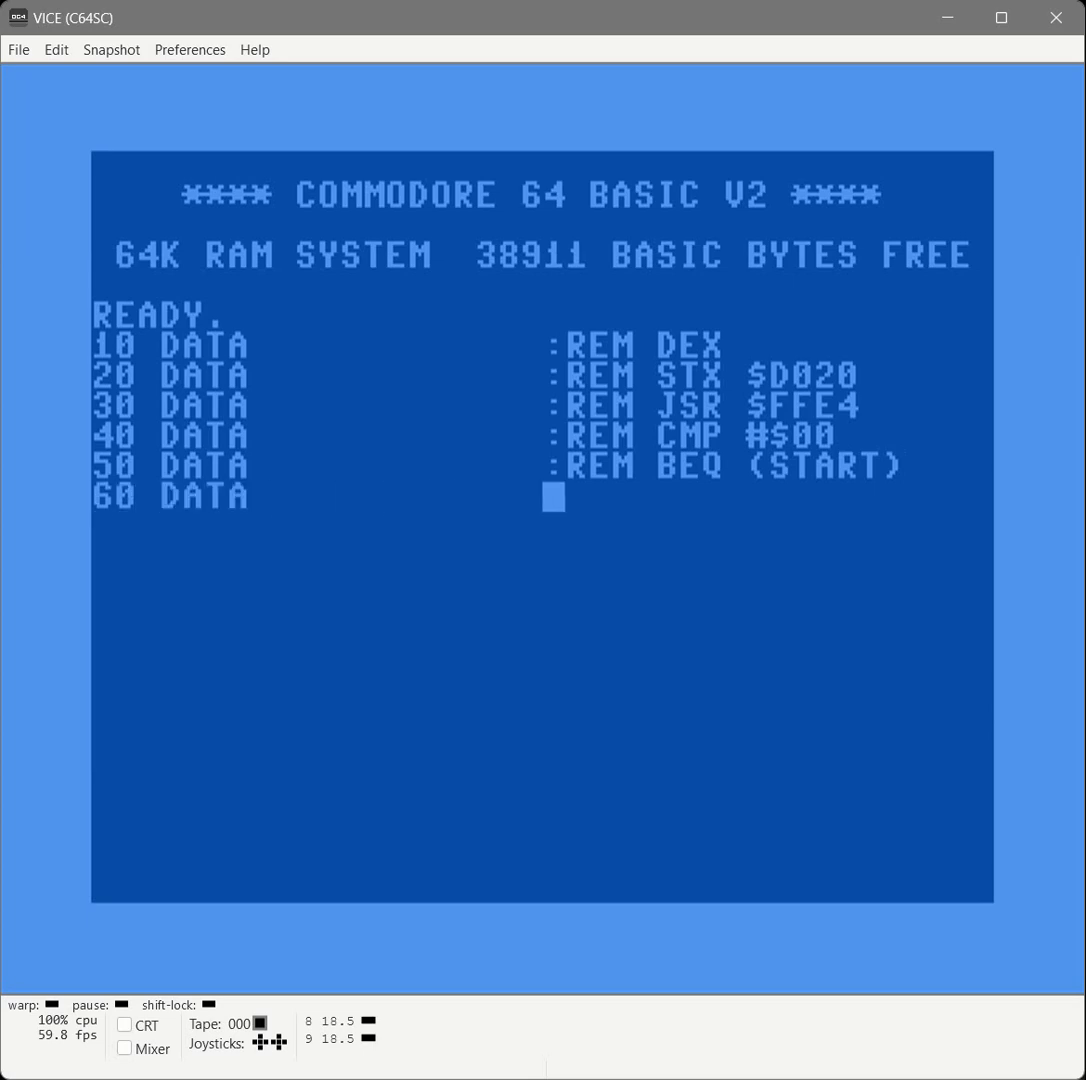
text(:REM)
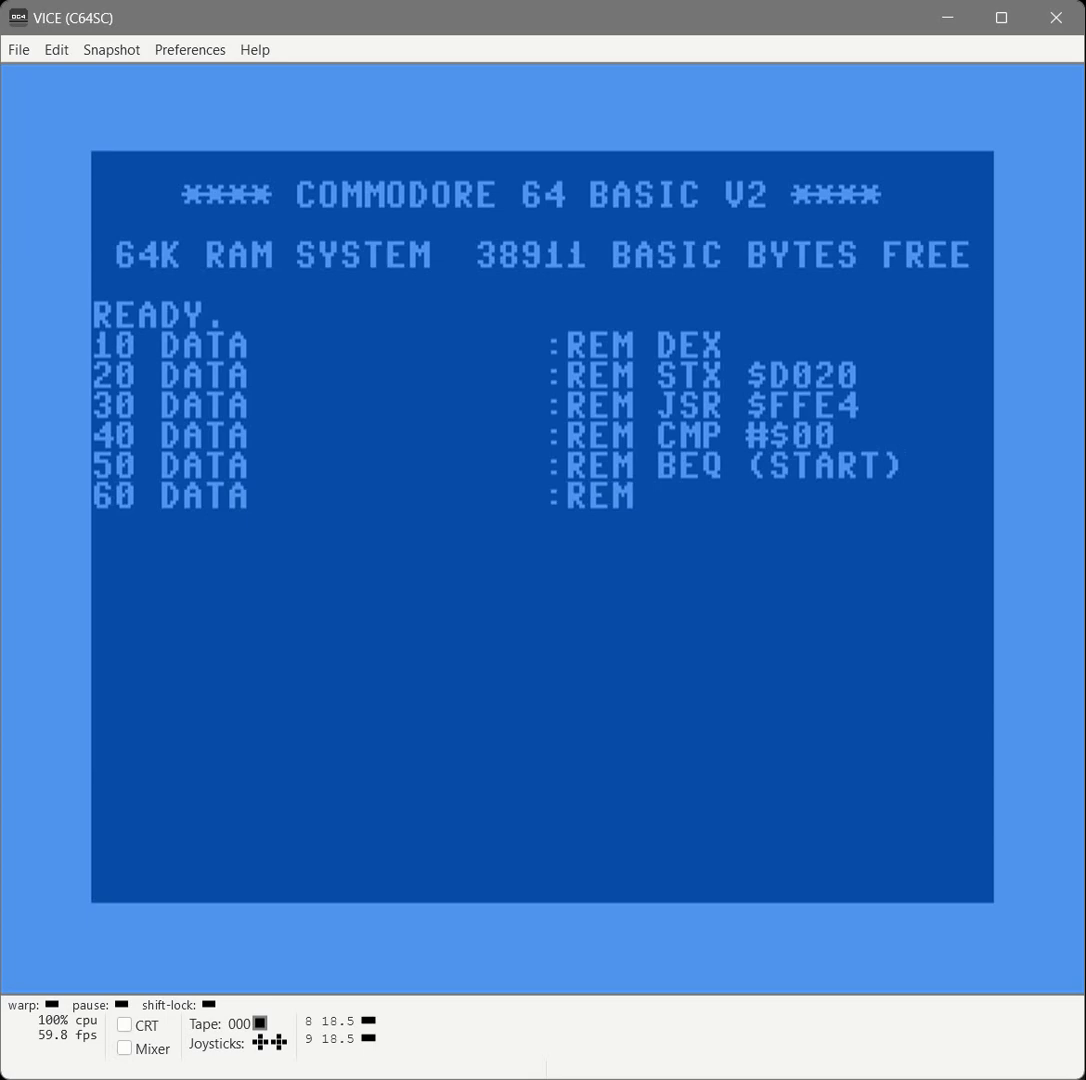
text(RTS)
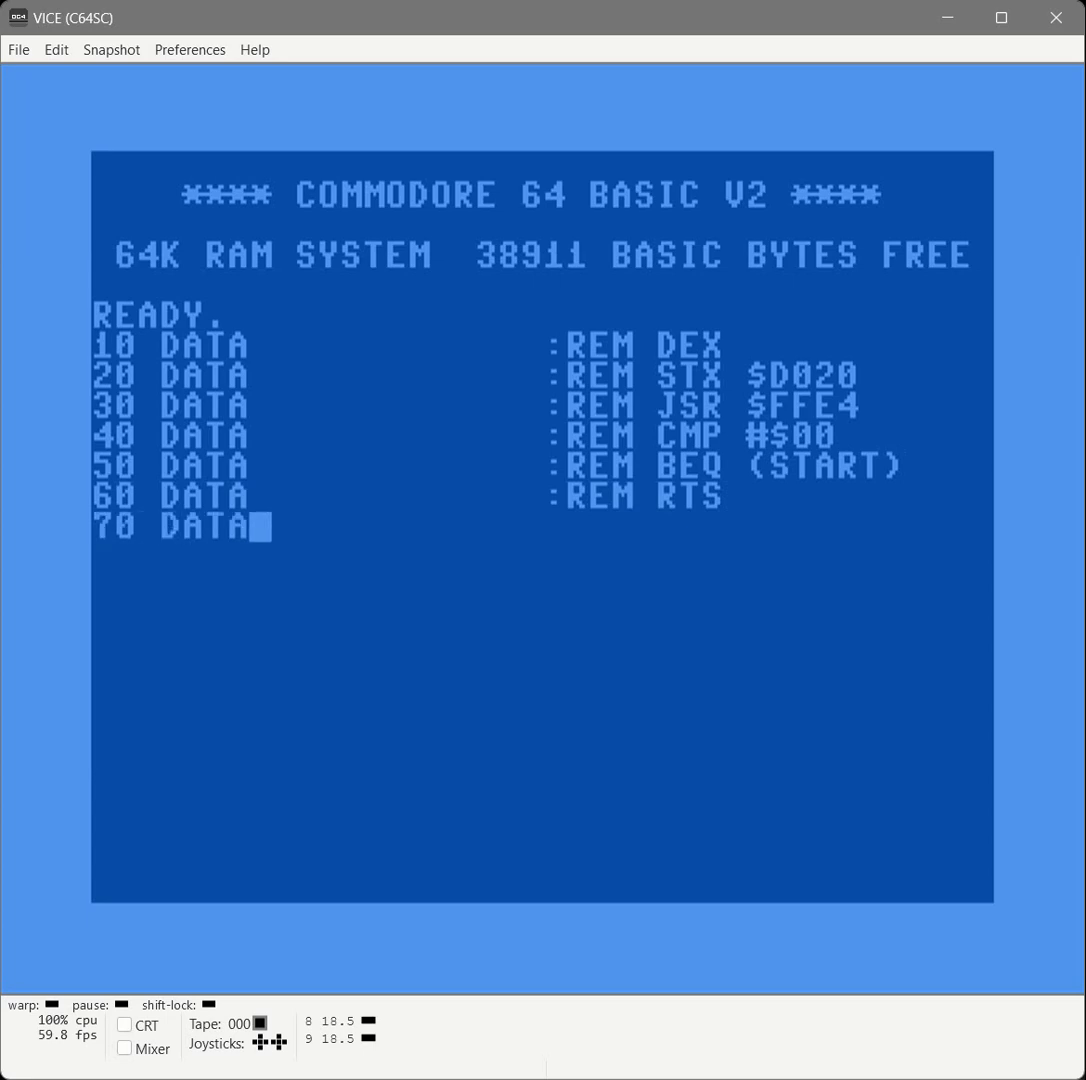
Finish line 70 as DATA -1 to terminate the byte list.
text(-1)
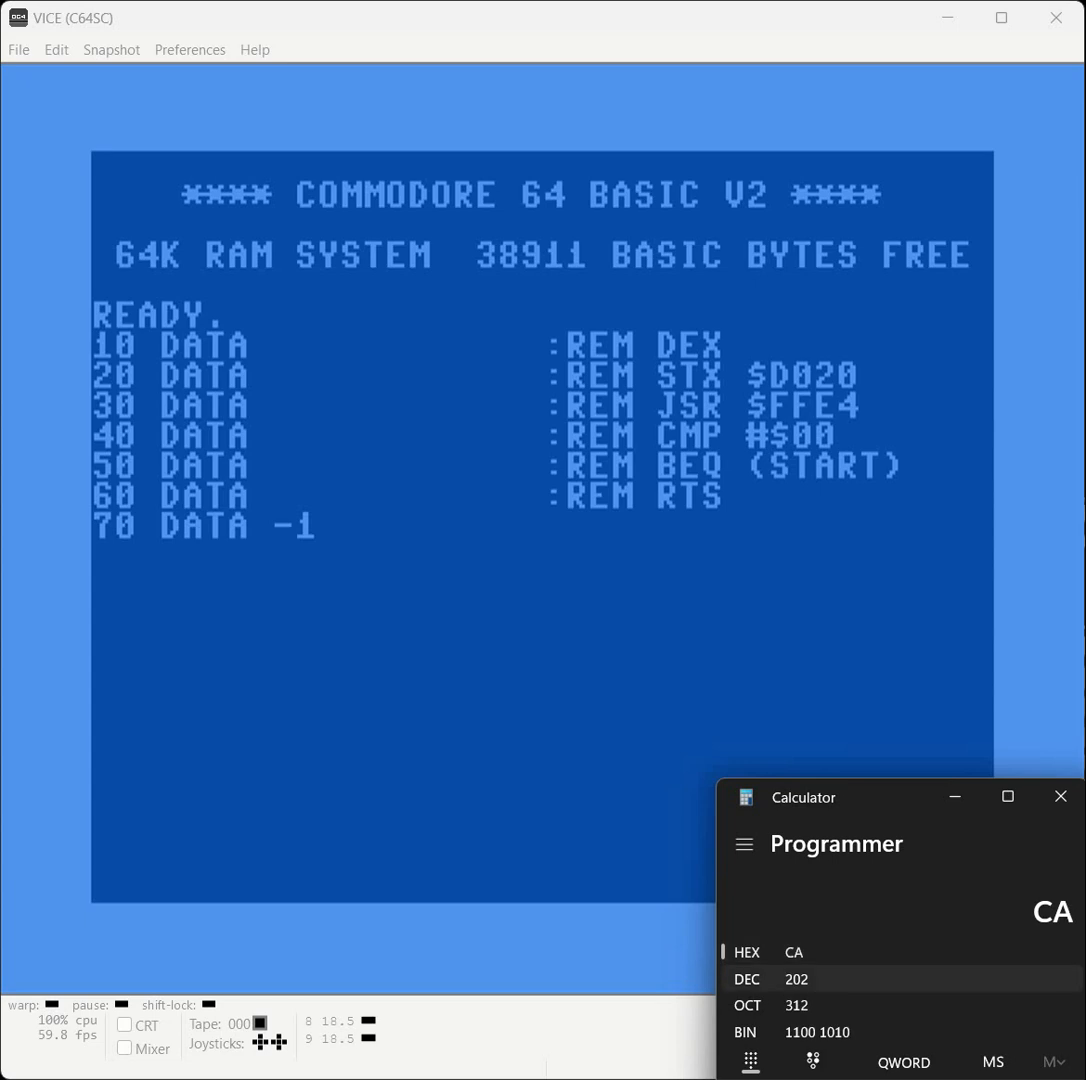
Fill line 10's DATA with byte 202 for DEX.
text(2)
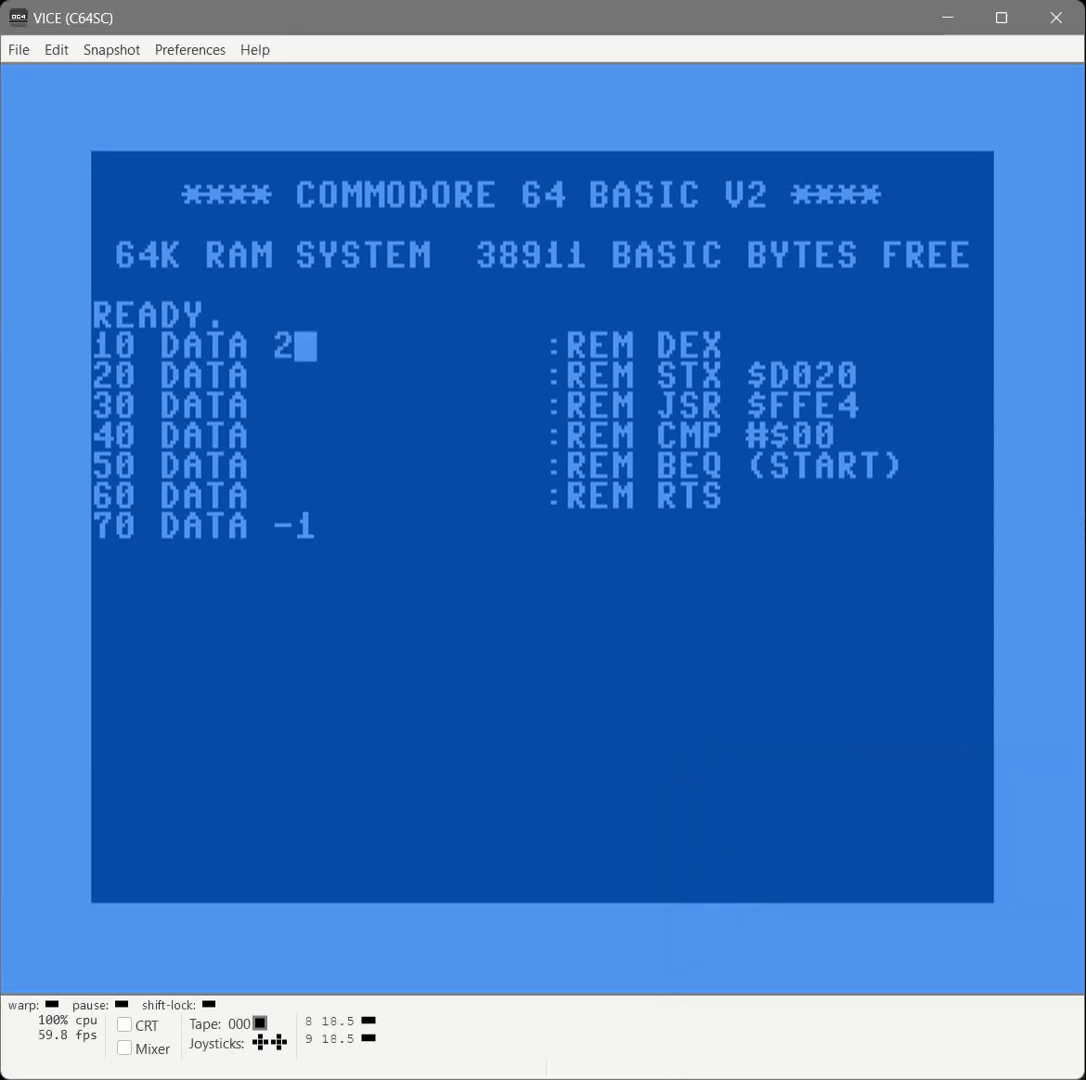
text(02)
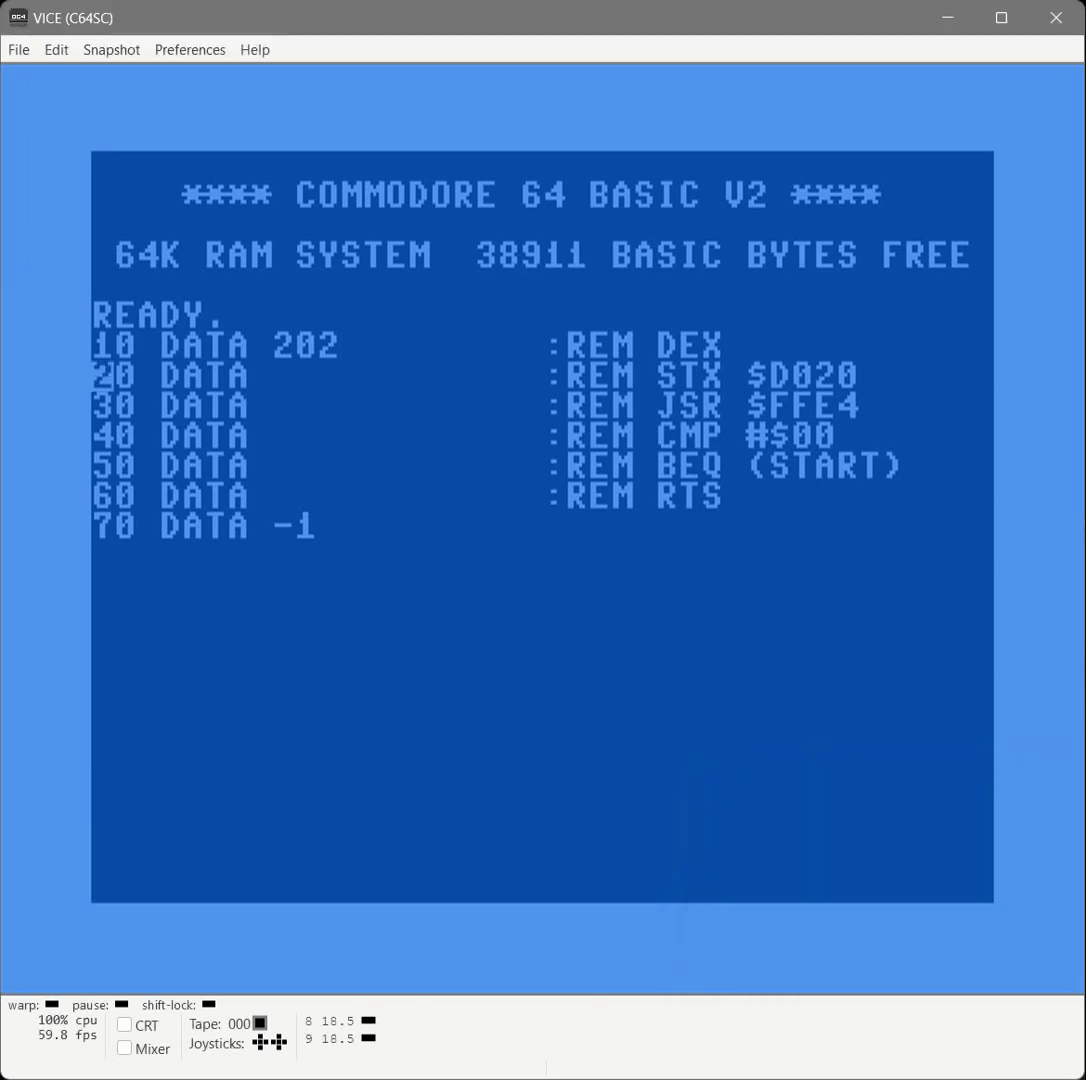
Give line 20 the bytes 142,32,208 for STX $D020 and start line 30 with 32.
text(14)
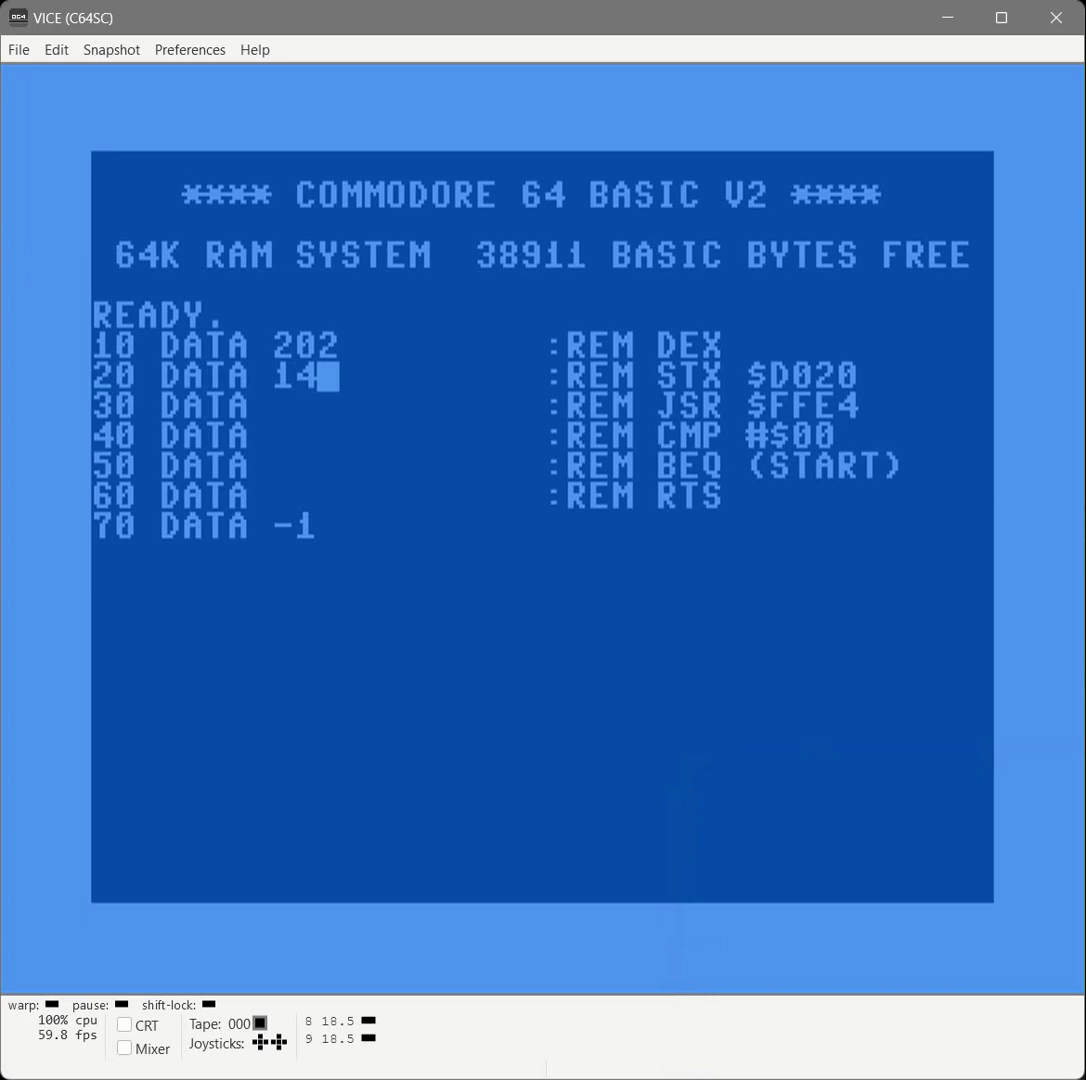
text(2,)
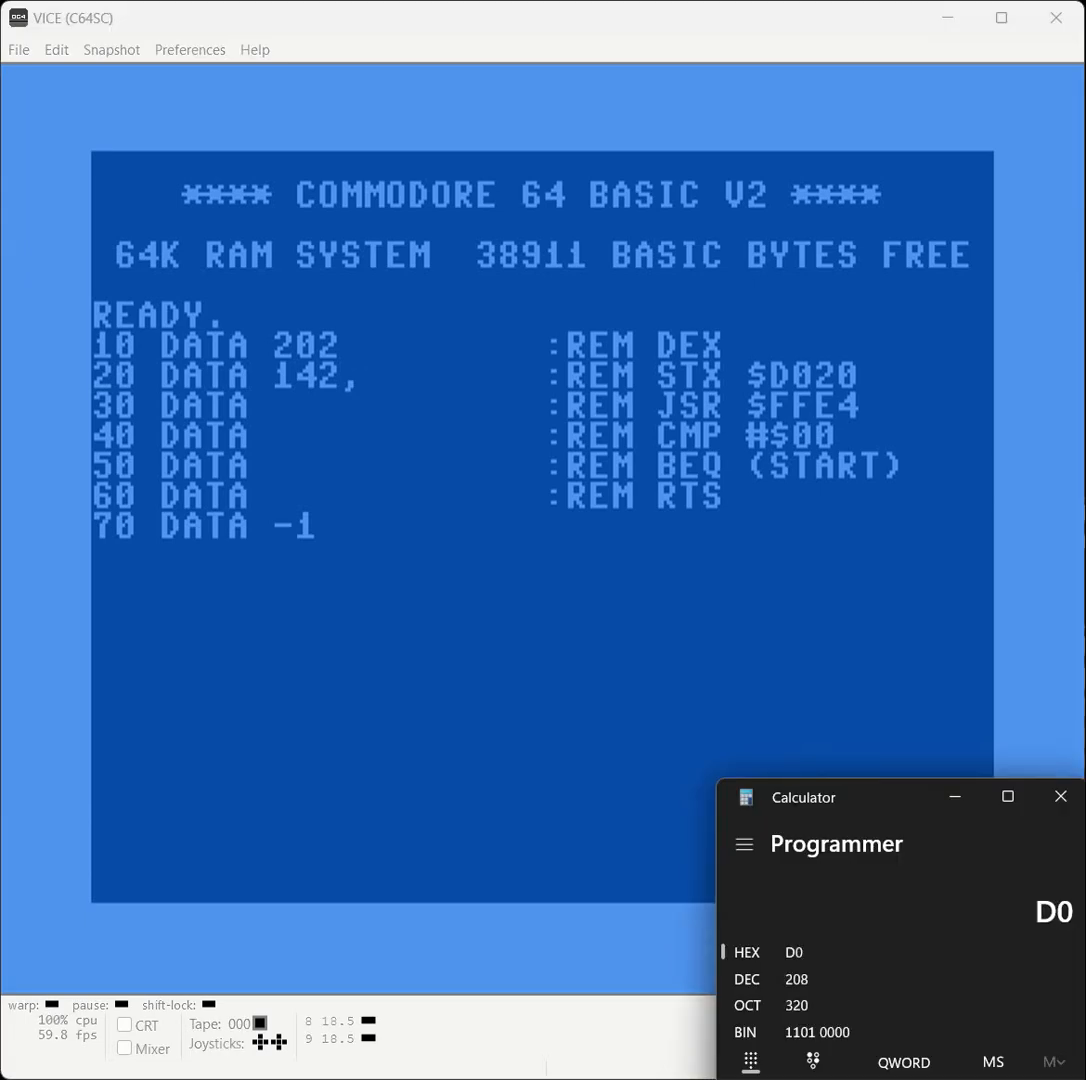
text(208,)
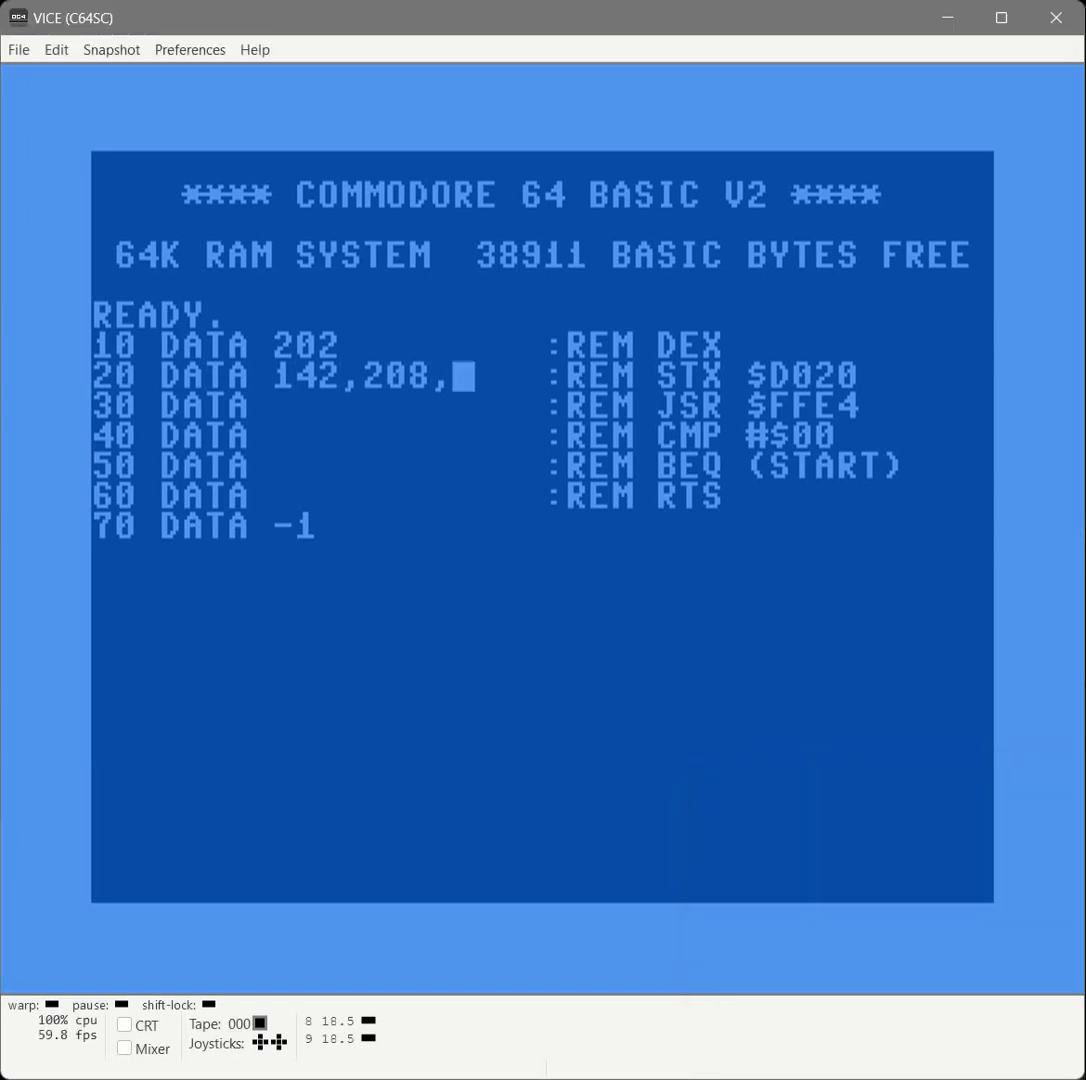
text(32)
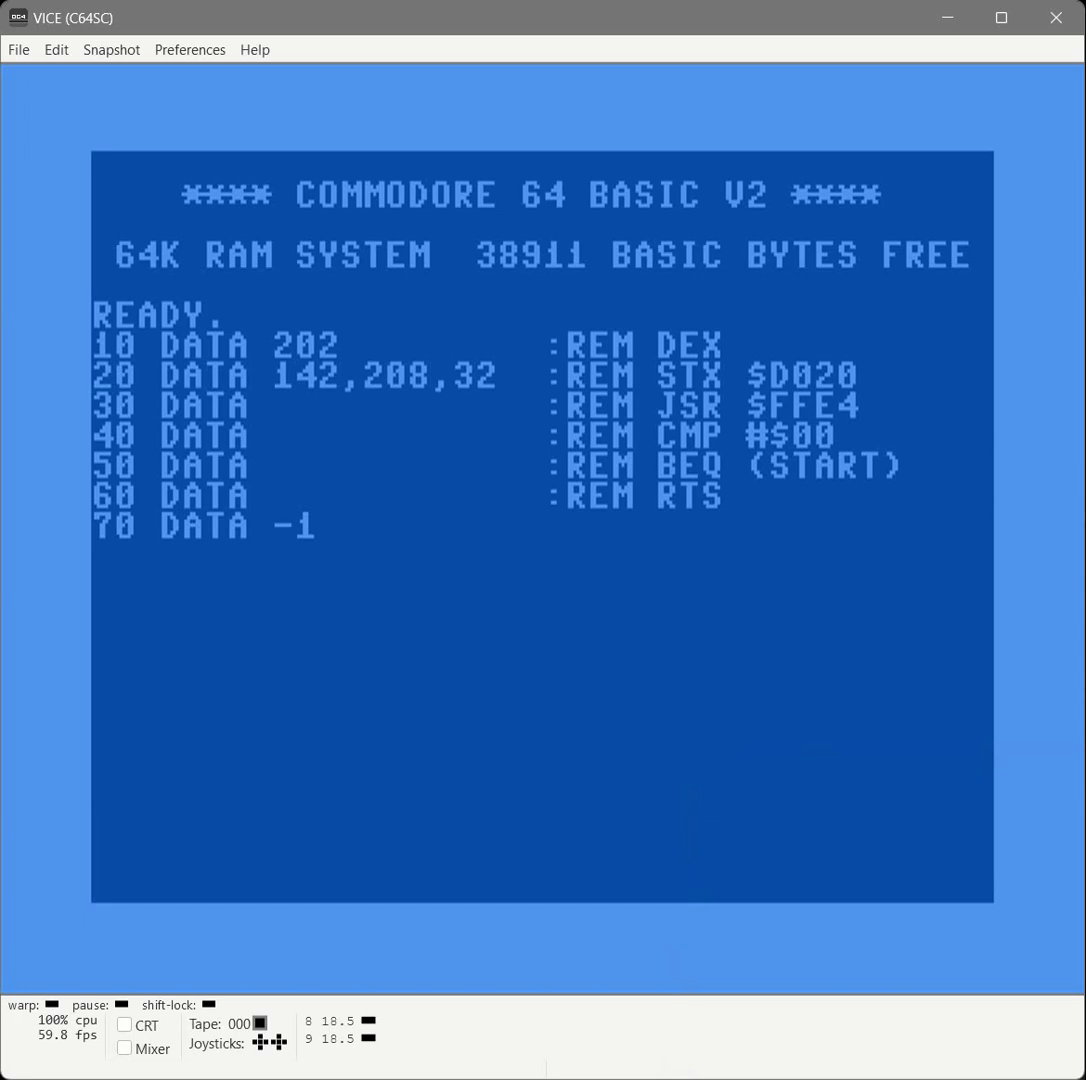
click(508, 376)
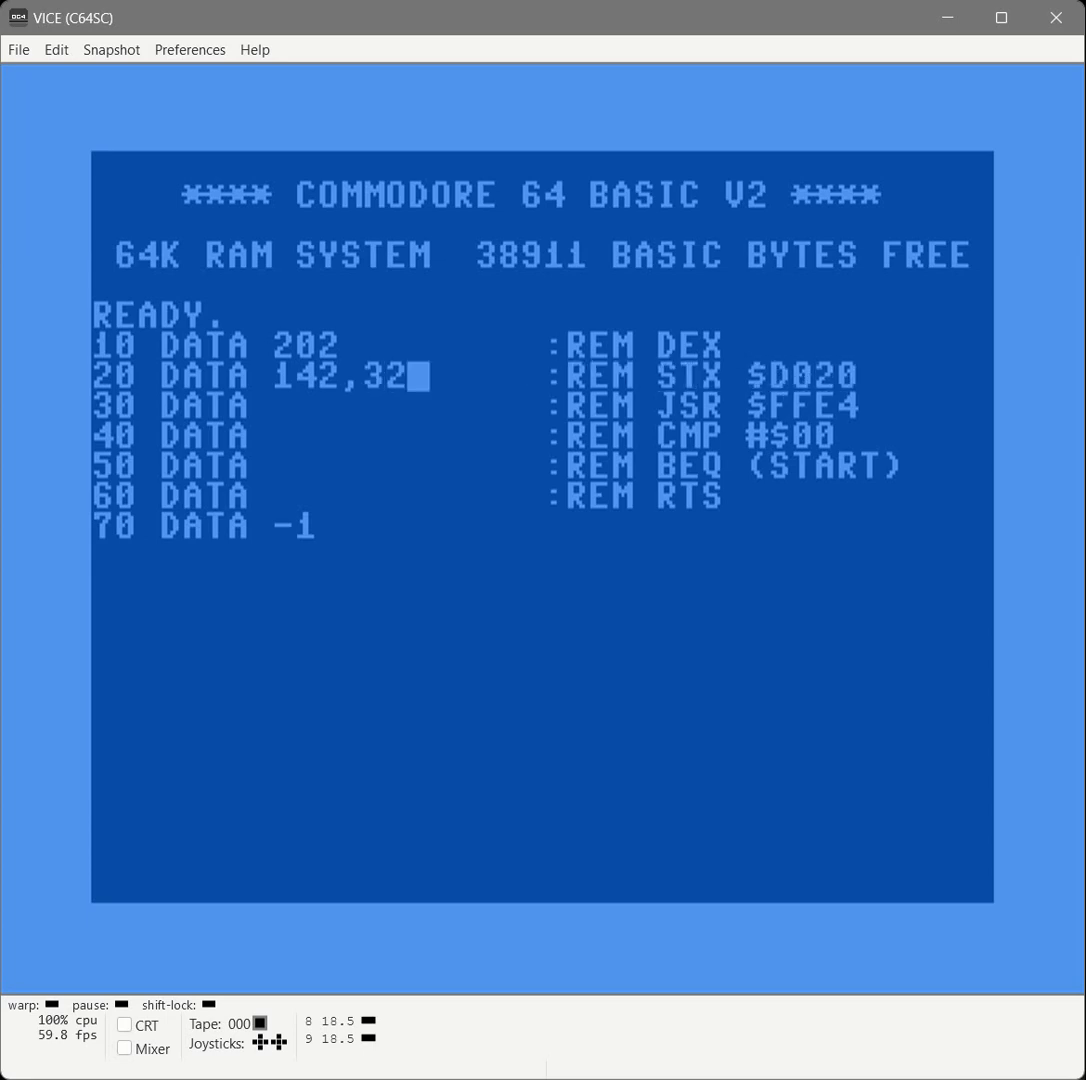
text(,208)
click(542, 406)
text(32)
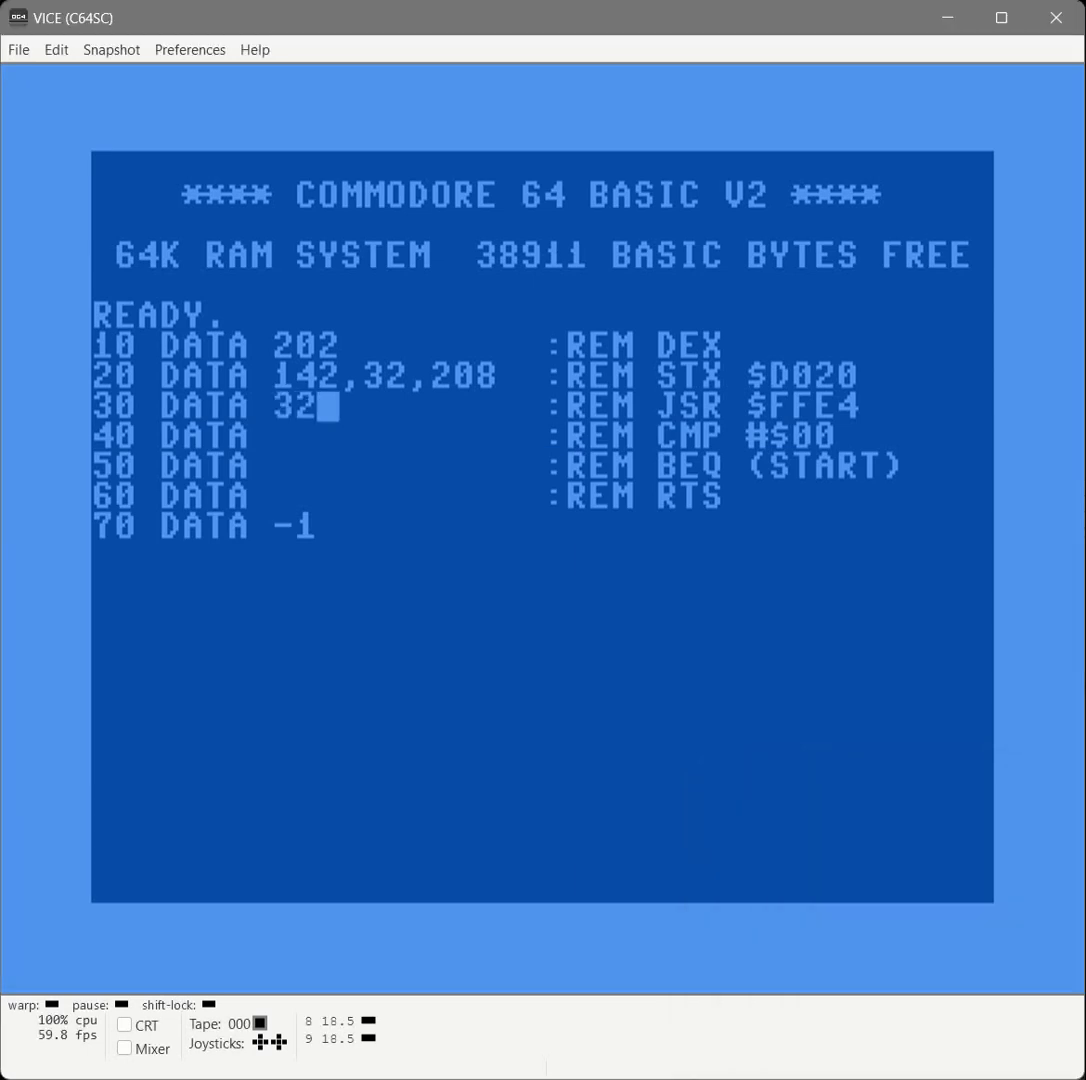
Complete line 30 as 32,228,255 and begin line 40's 201,0 for CMP #$00.
text(,)
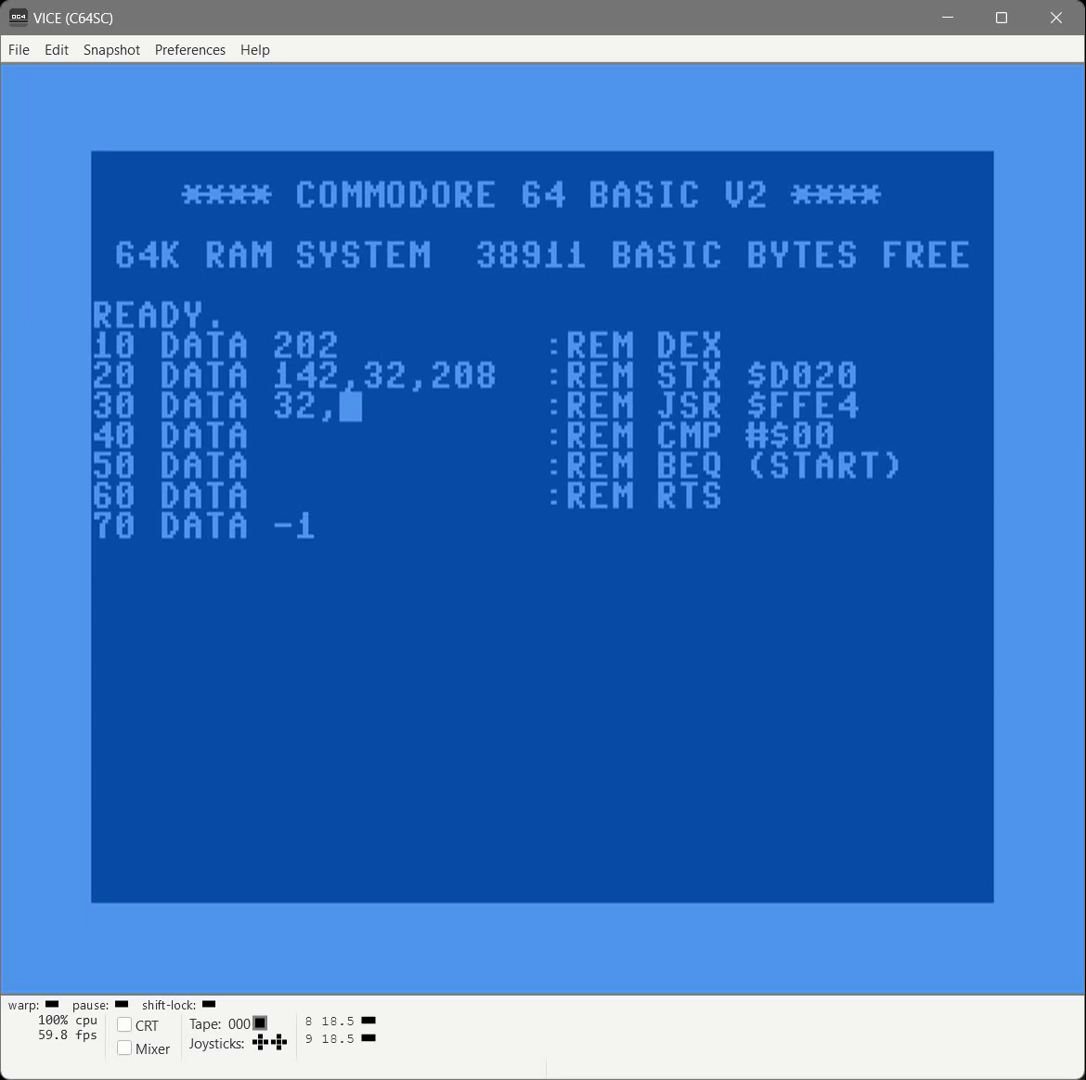
text(255,)
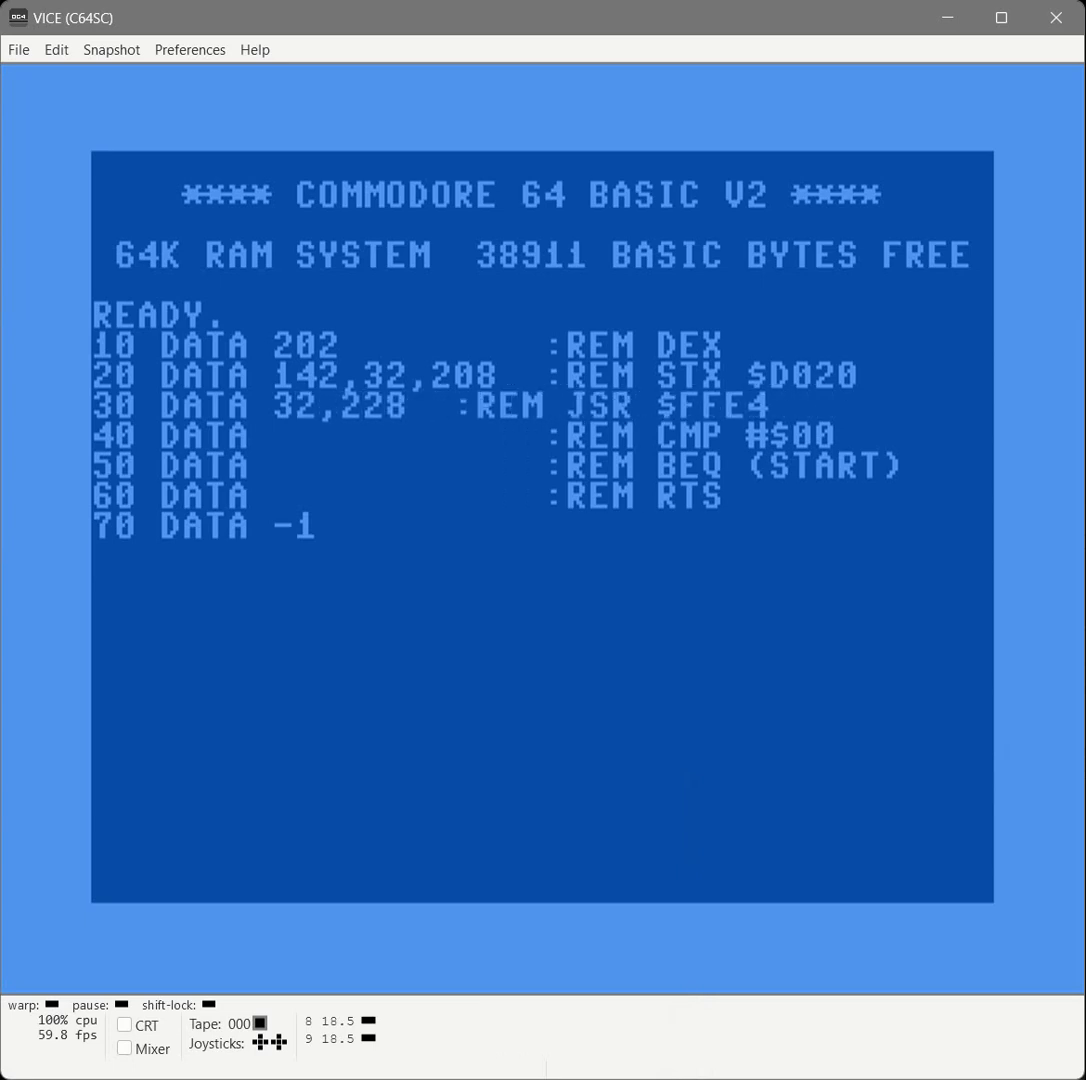
text(,255)
text( 201,0)
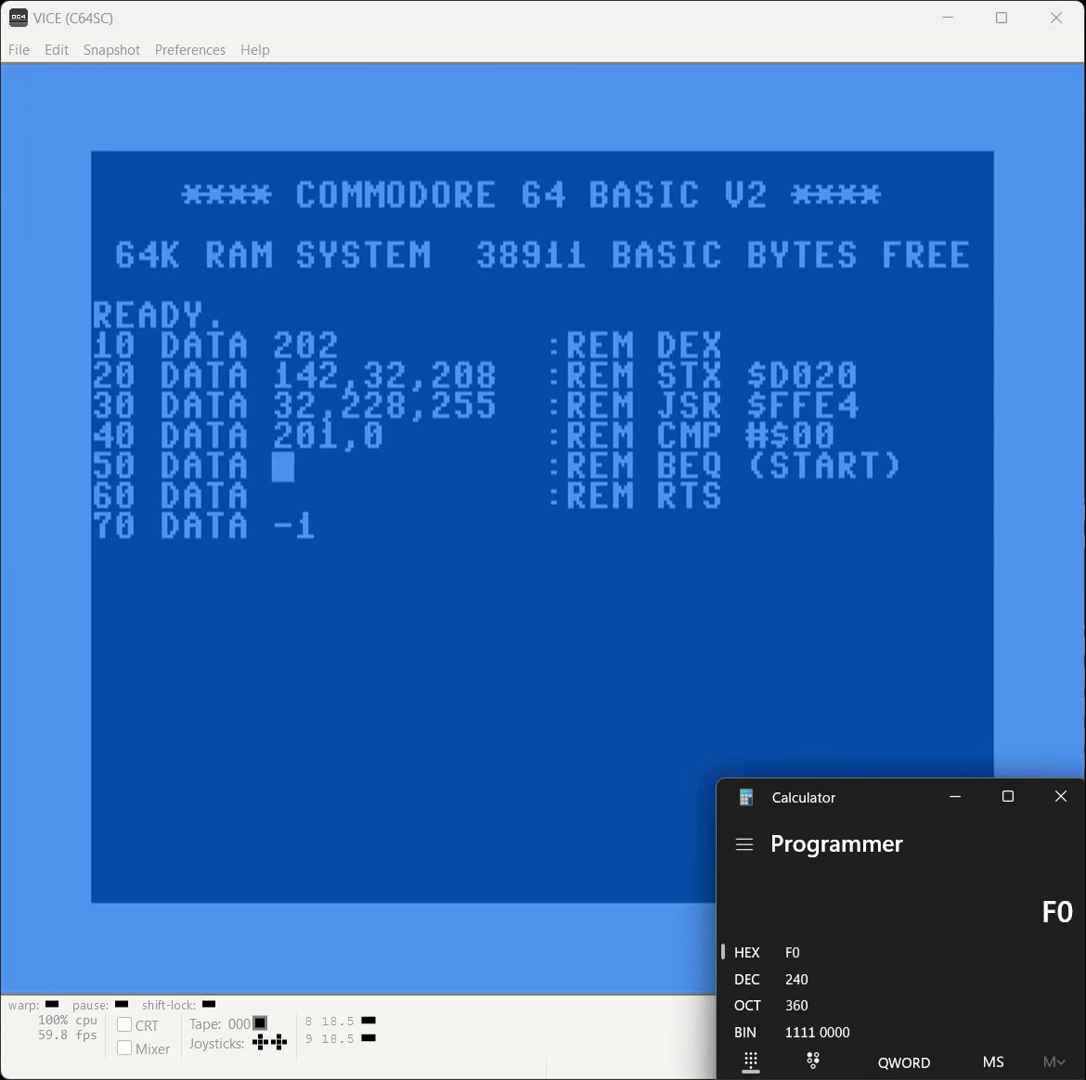
Set line 50's DATA to 240,0 for BEQ (START).
text(240,)
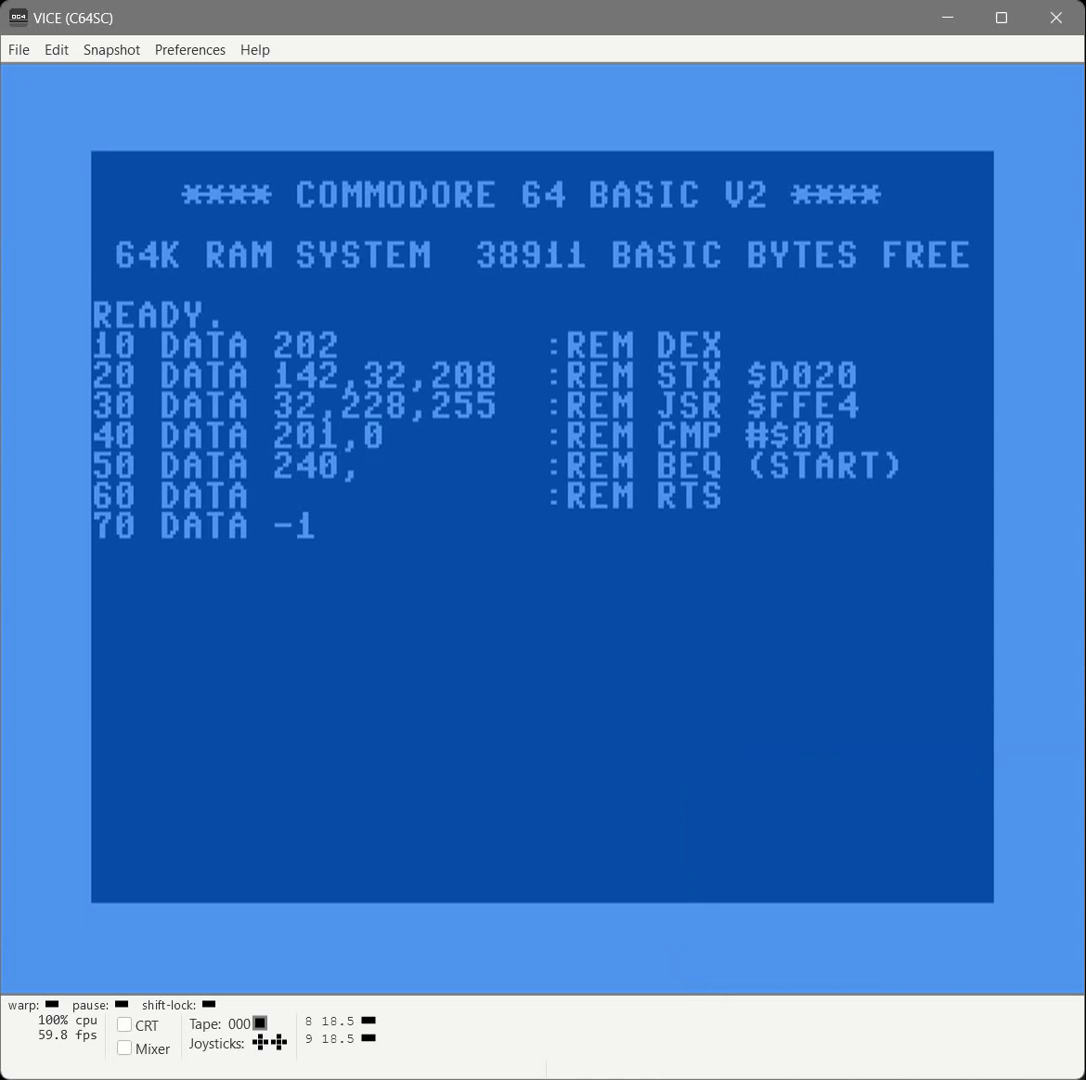
text(0)
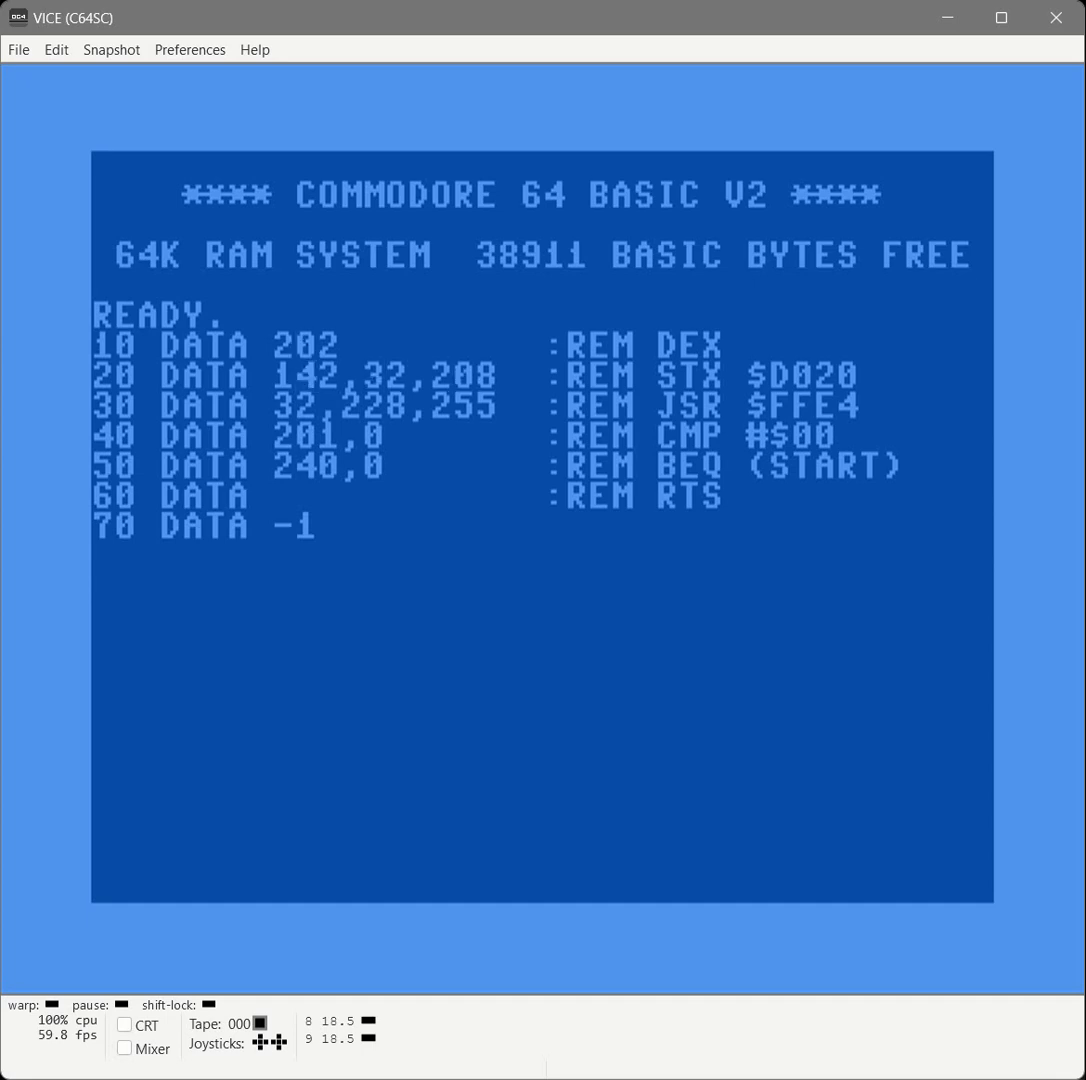
PRINT 256-11 to get branch offset 245, then give line 60 the RTS byte 96.
text(PRIN)
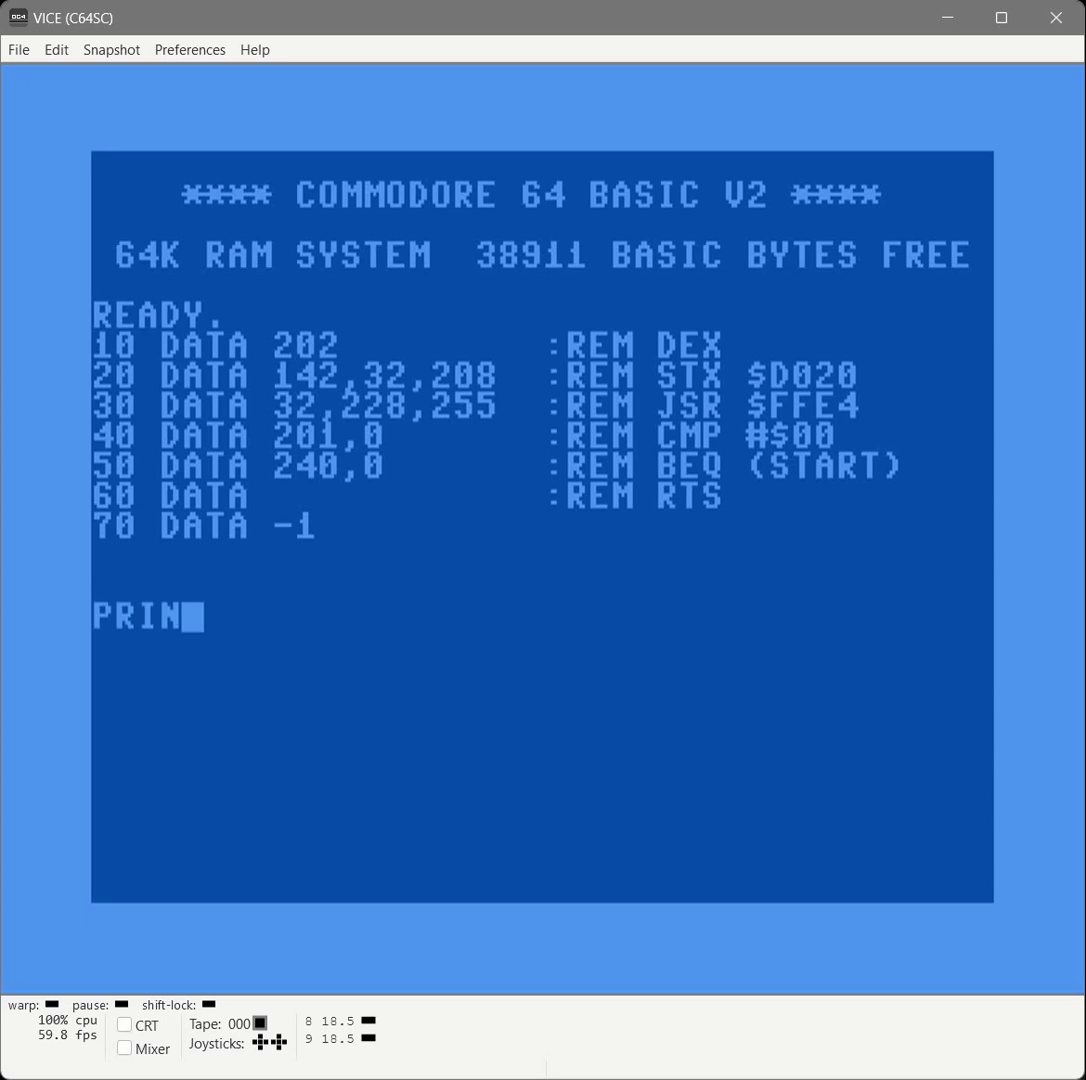
text(T 256 -11)
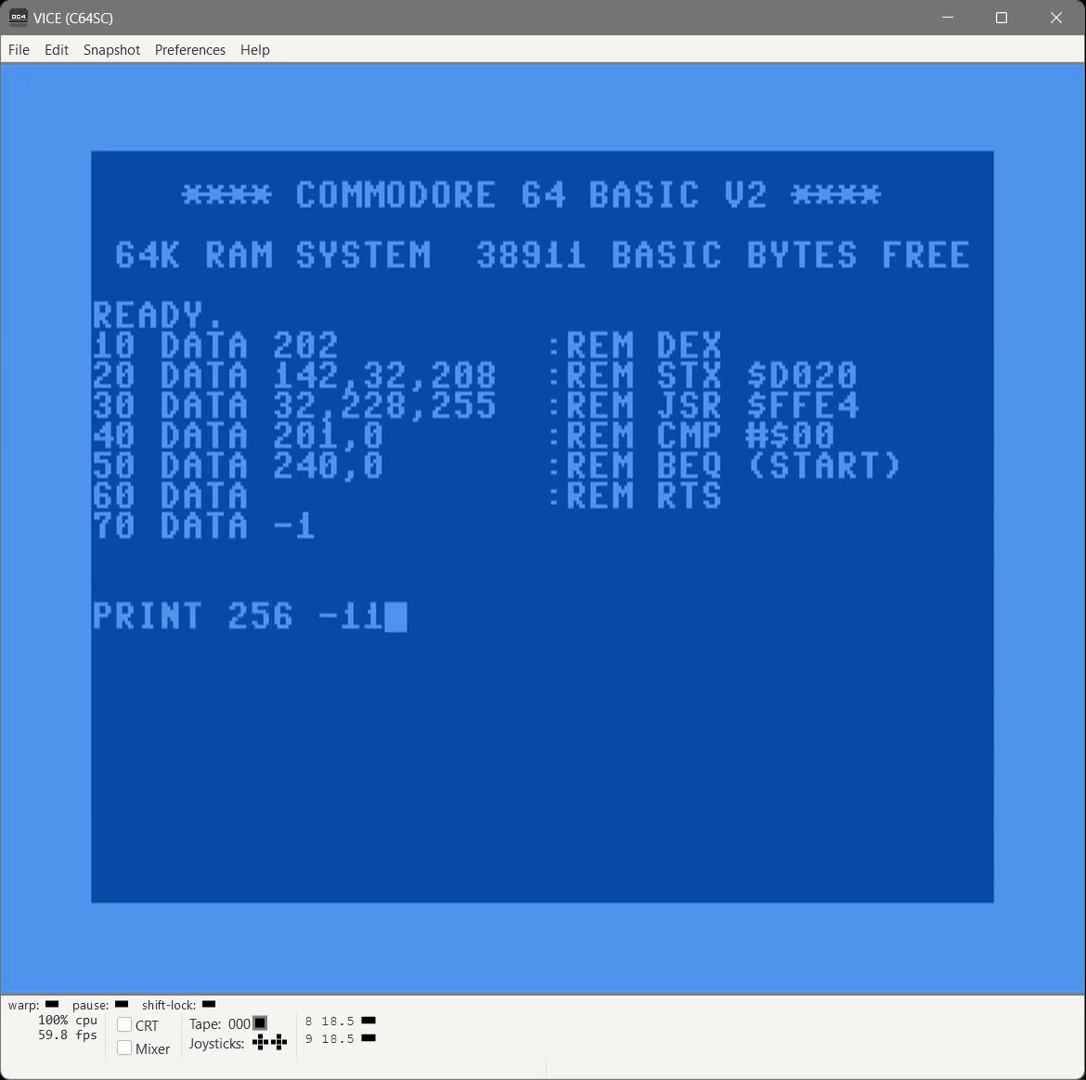
key(Return)
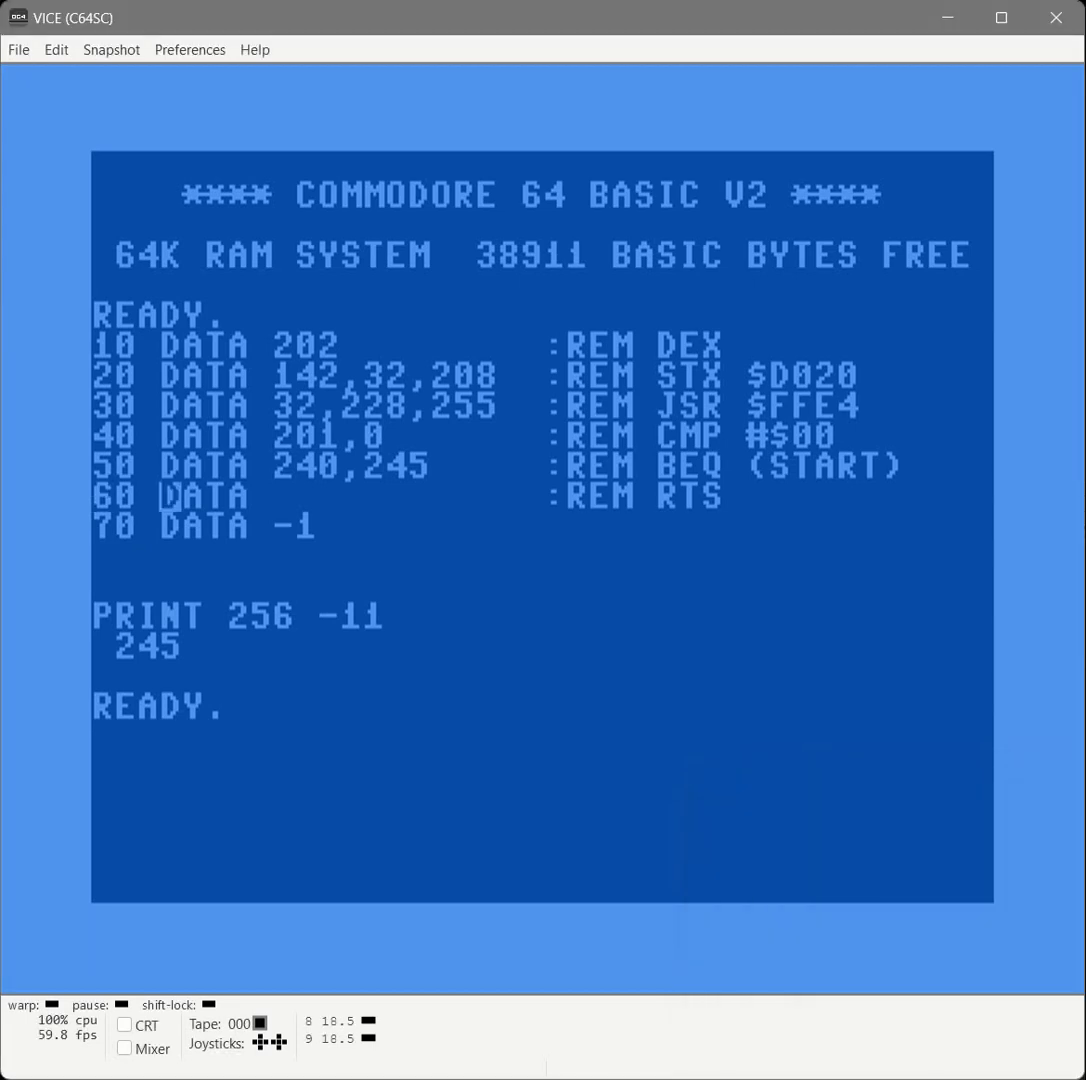
text(96)
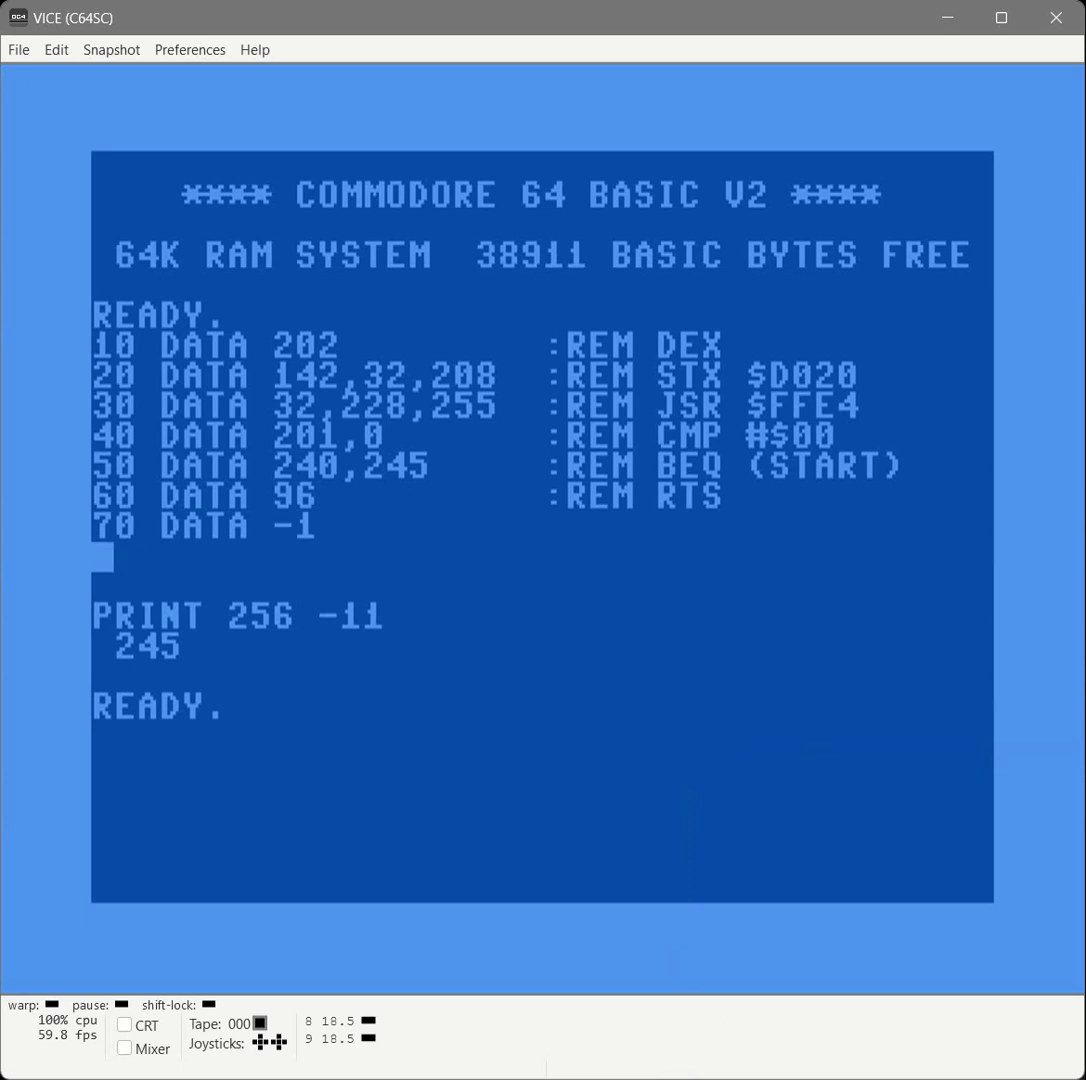
List the program and add lines 1000 PC=49152 and 1010 X=0 to start the loader.
text(LIST)
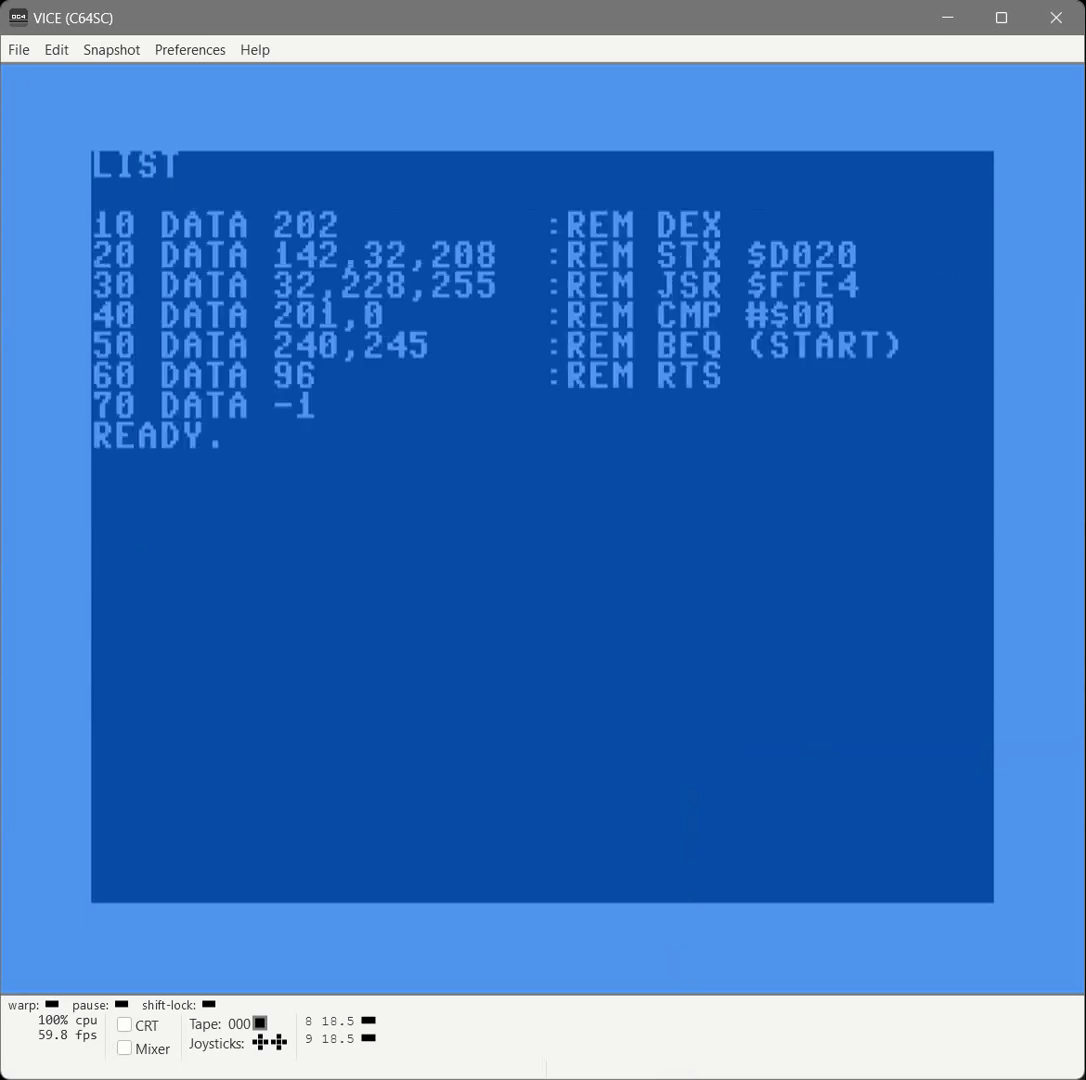
text(1000)
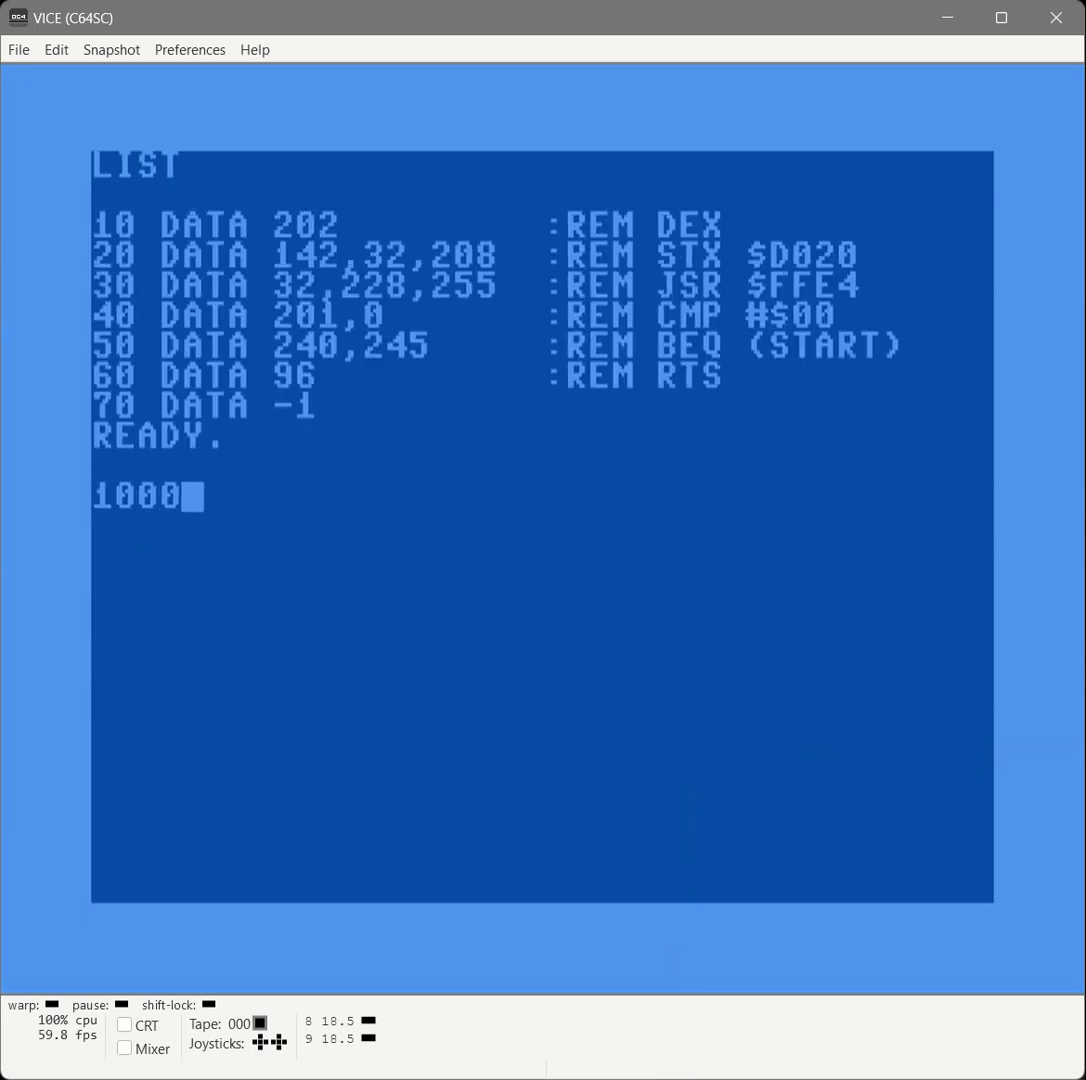
text(PC=49152)
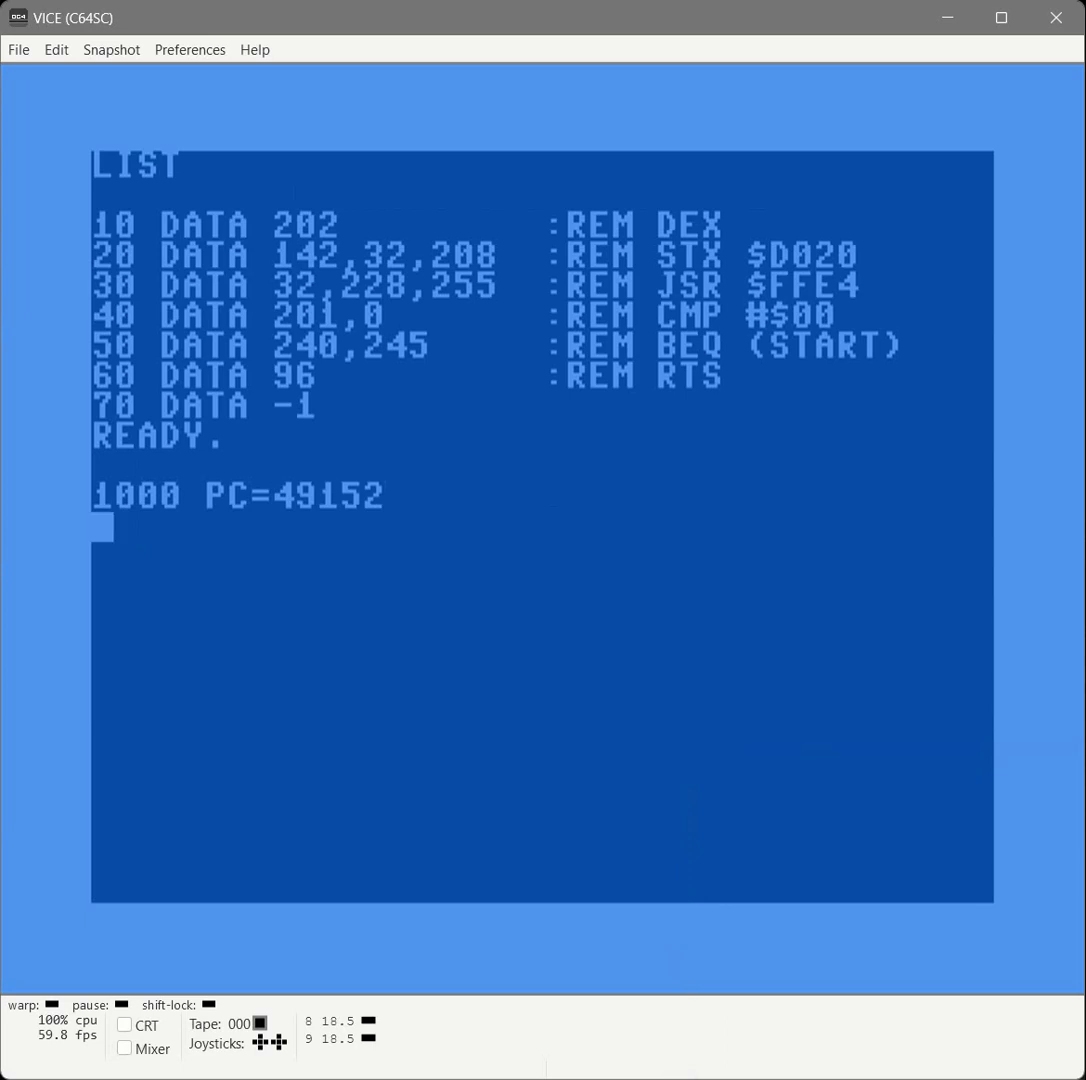
text(1010 X=0)
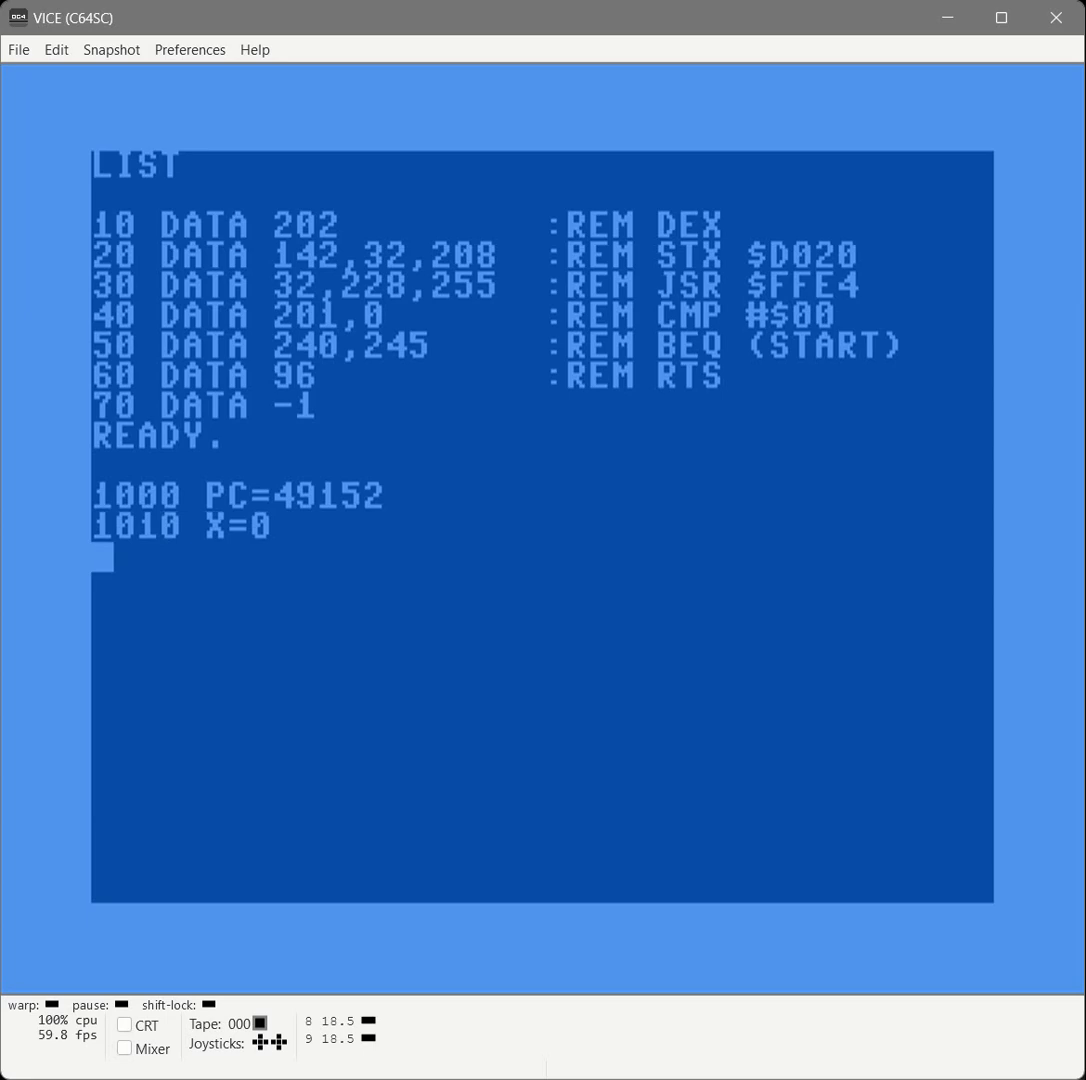
Add lines 1020 READ A:IF A=-1 THEN END and 1030 POKE PC+X,A:X=X+1:GOTO 1020.
text(1020 READ :IF)
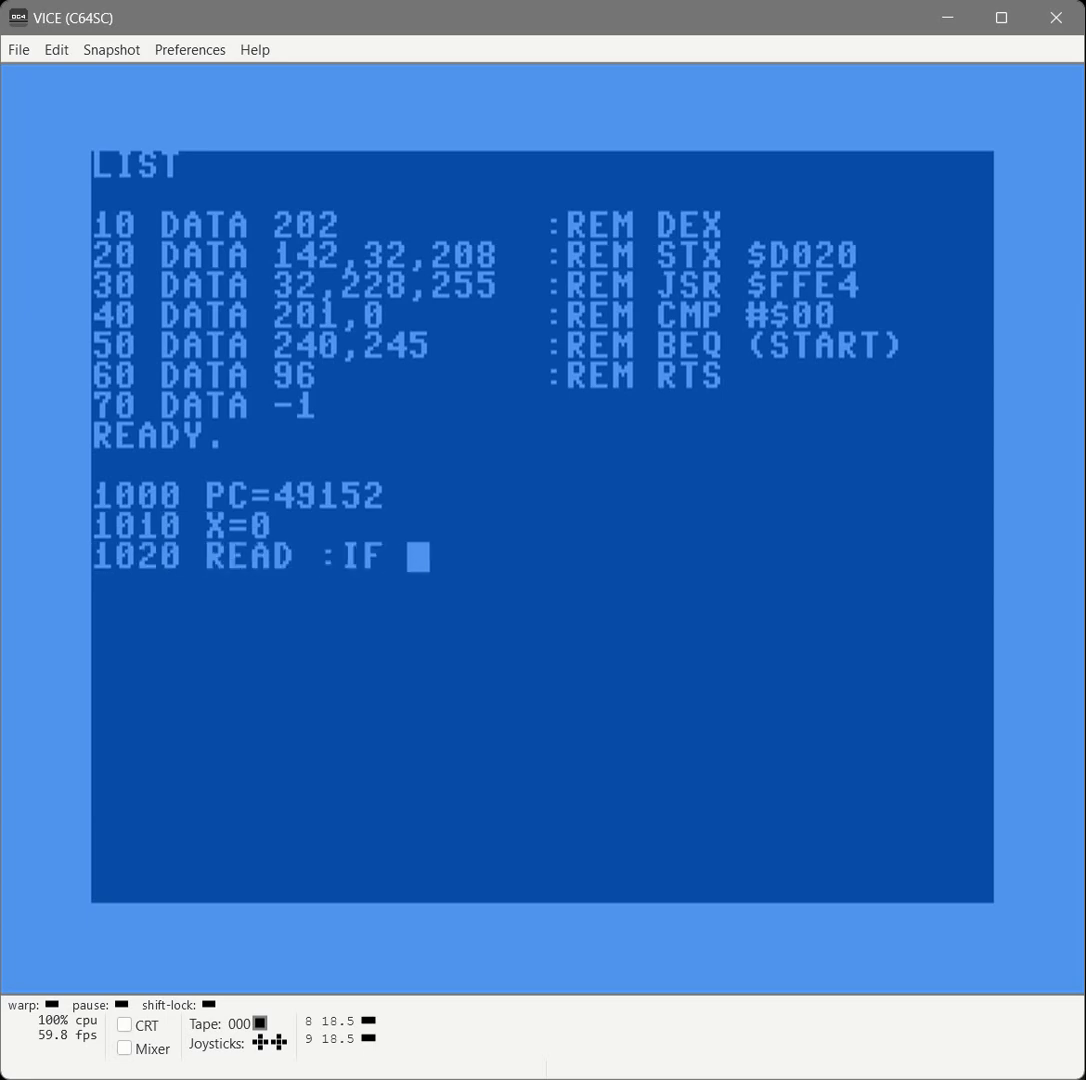
text(A=-1 THEN END)
text(1030)
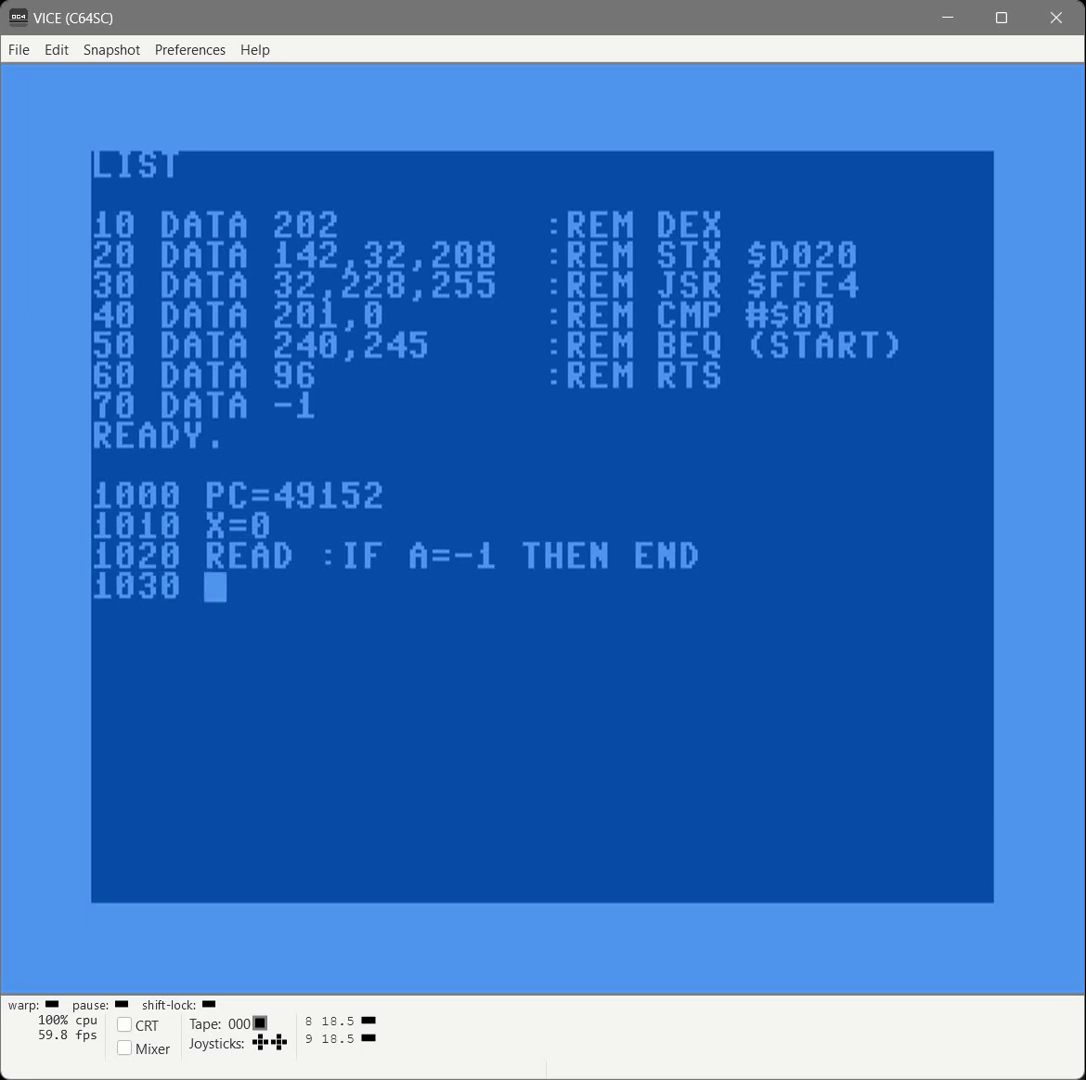
text(POKE PC+X)
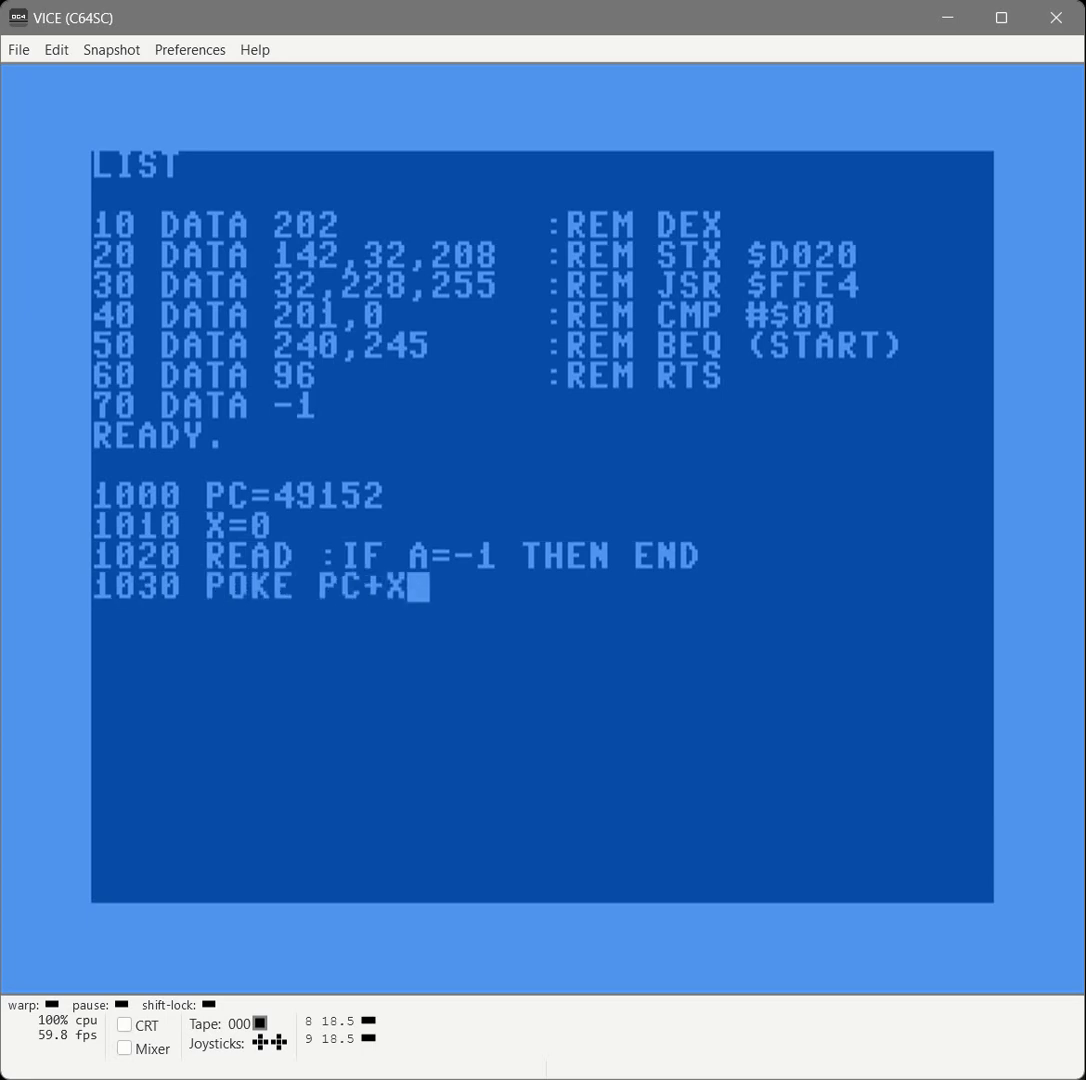
text(,A:X=X+1)
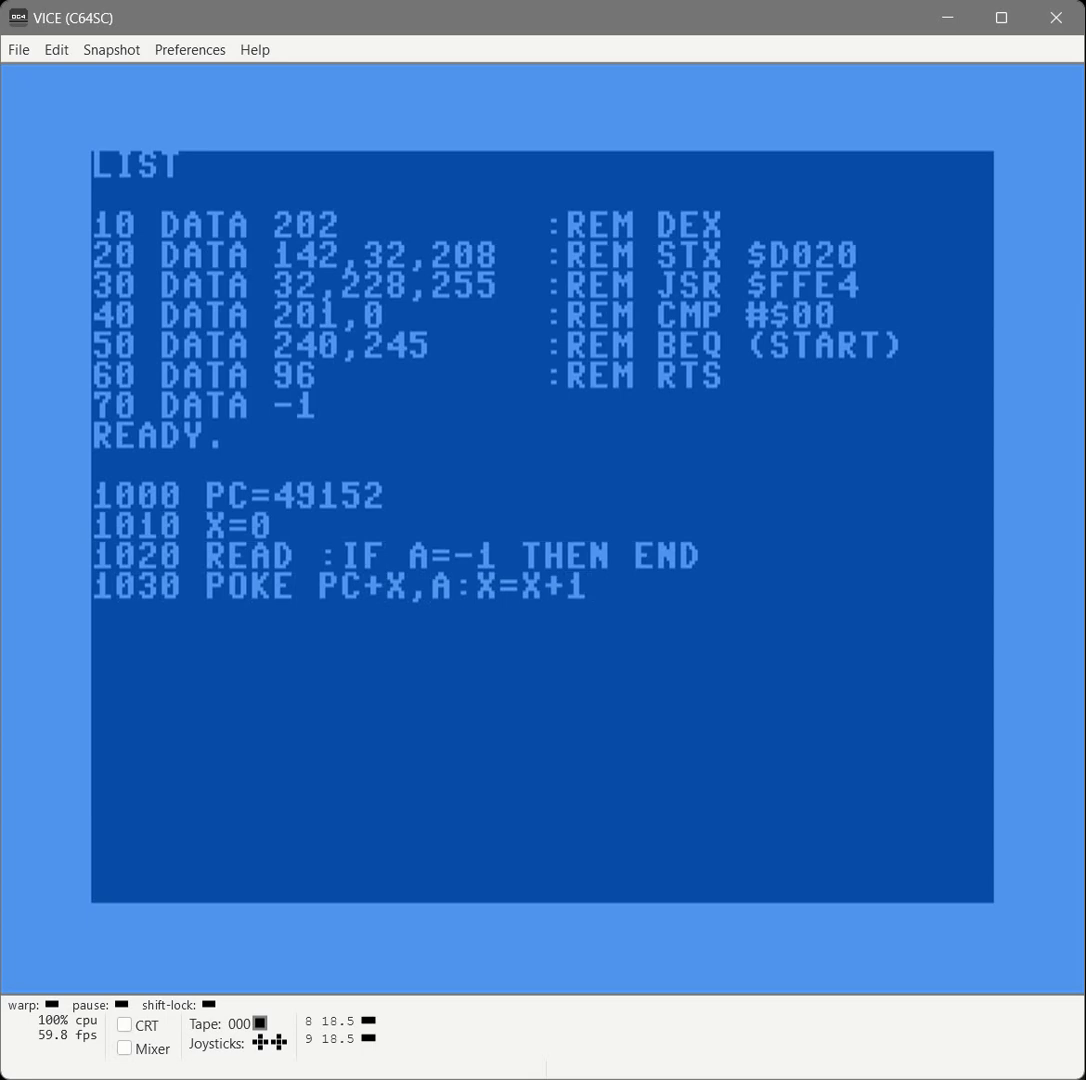
text(:GOTO 1020)
text(A)
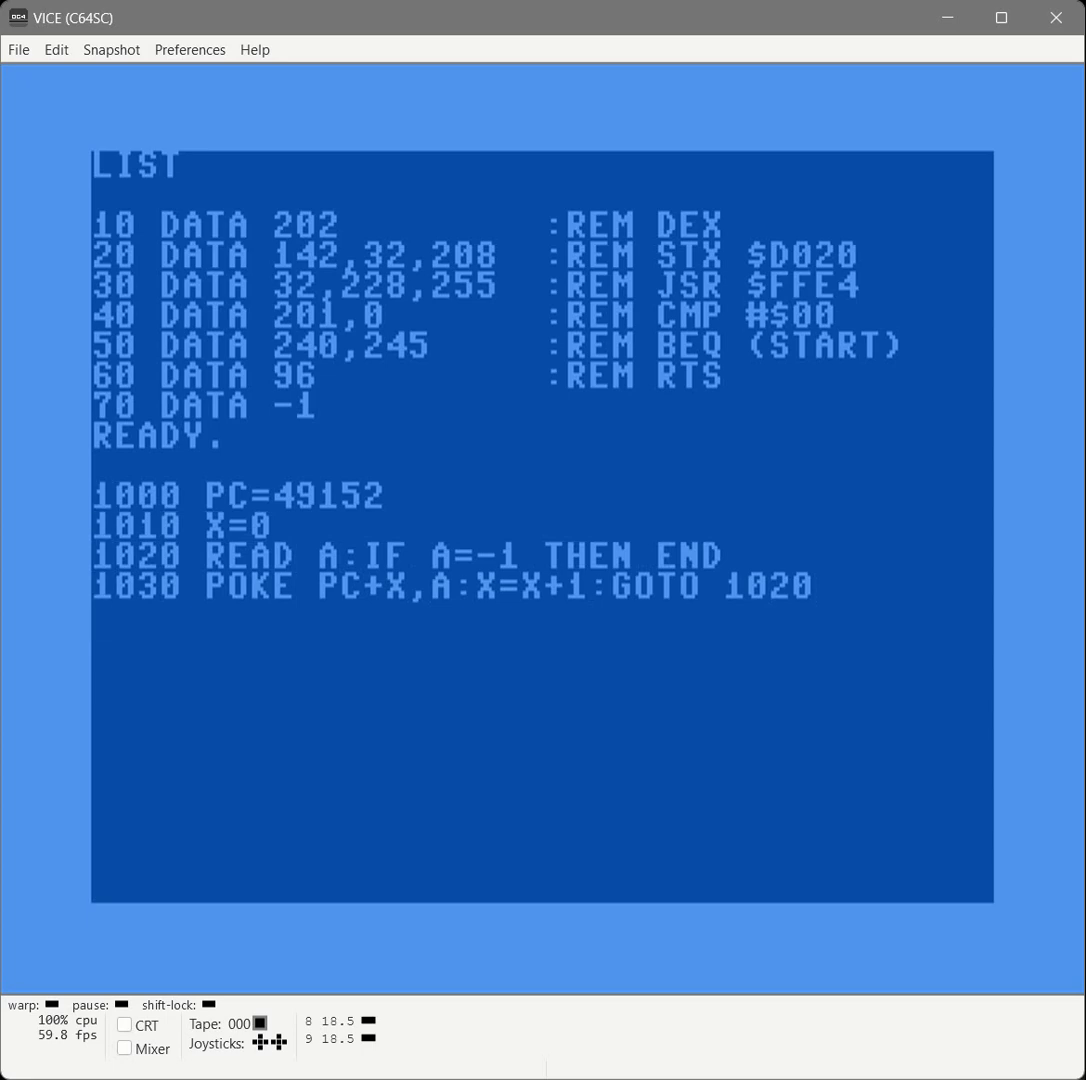
Save the program as "TEST" to device 8 and RUN it to poke the bytes into memory.
text(SAVE "T)
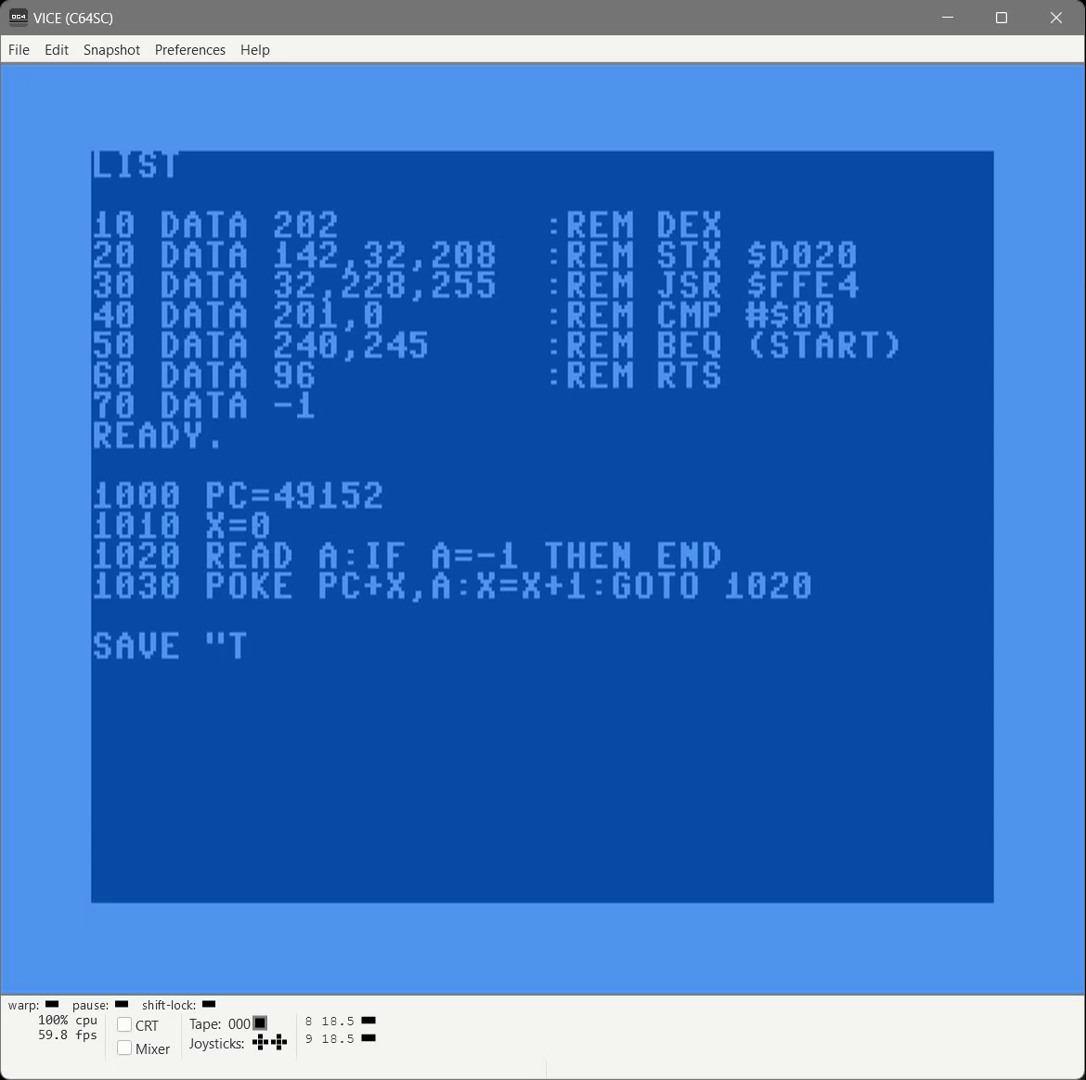
text(EST",8)
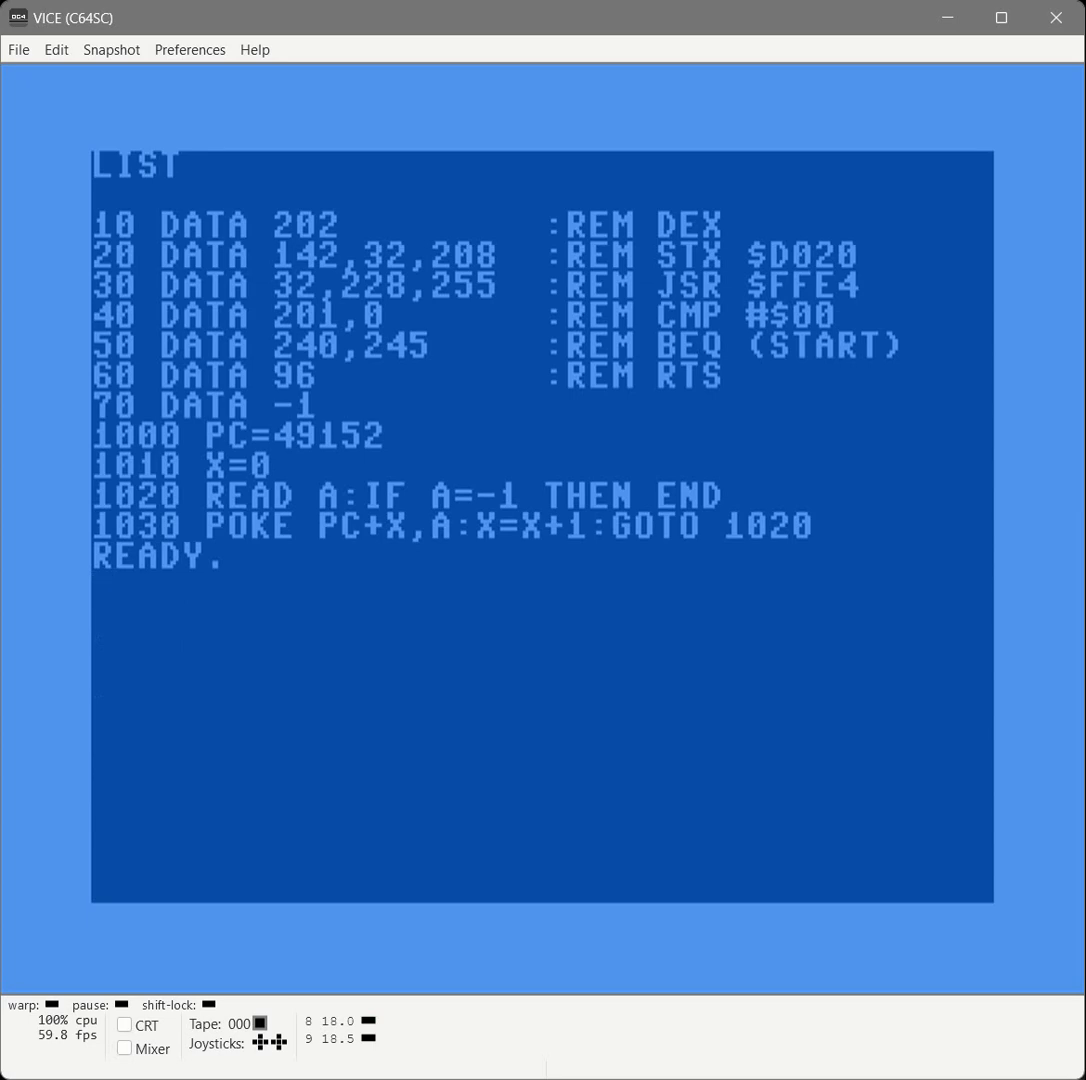
text(RUN)
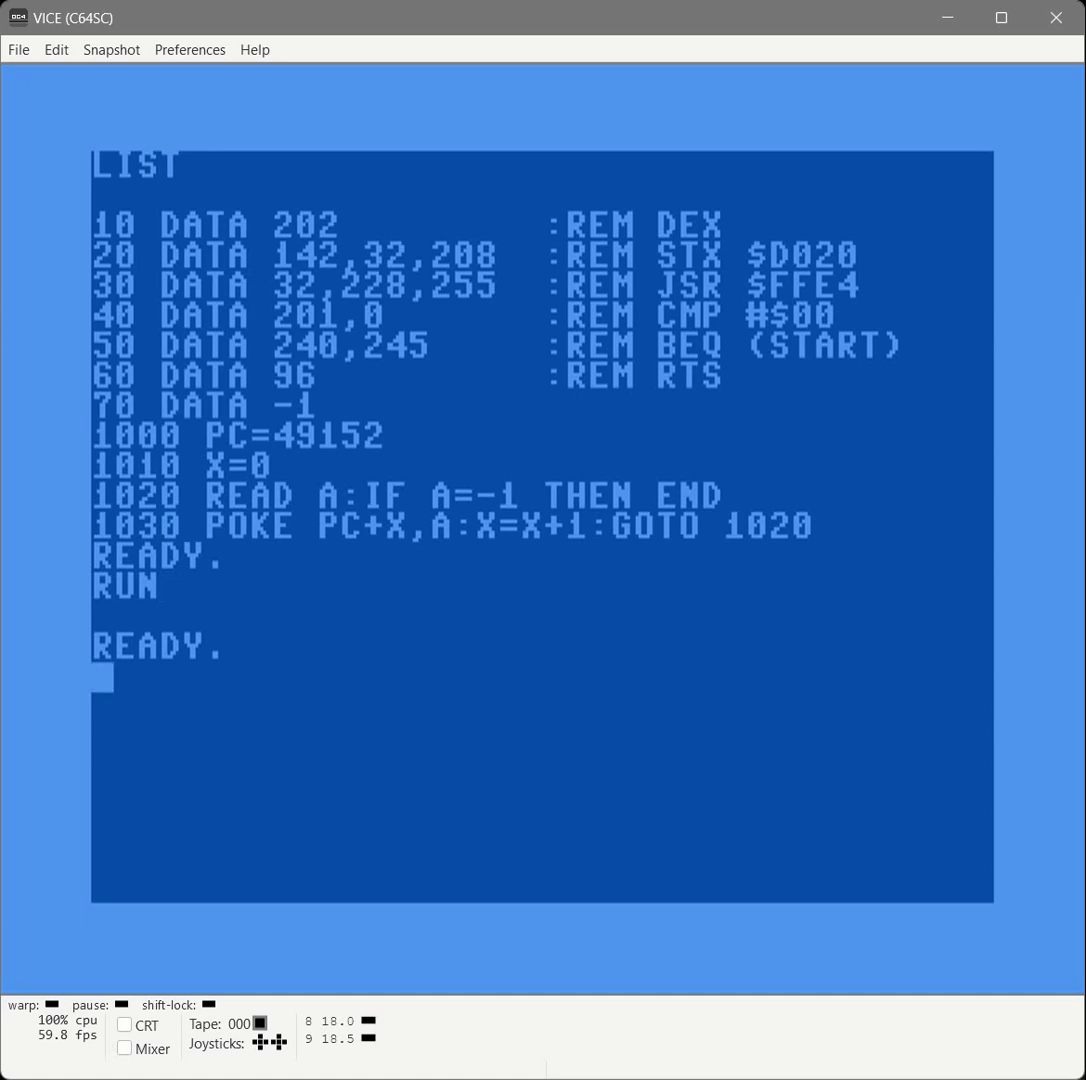
Call the routine with SYS 32768 and change line 1000 to PC=32768.
text(SYS)
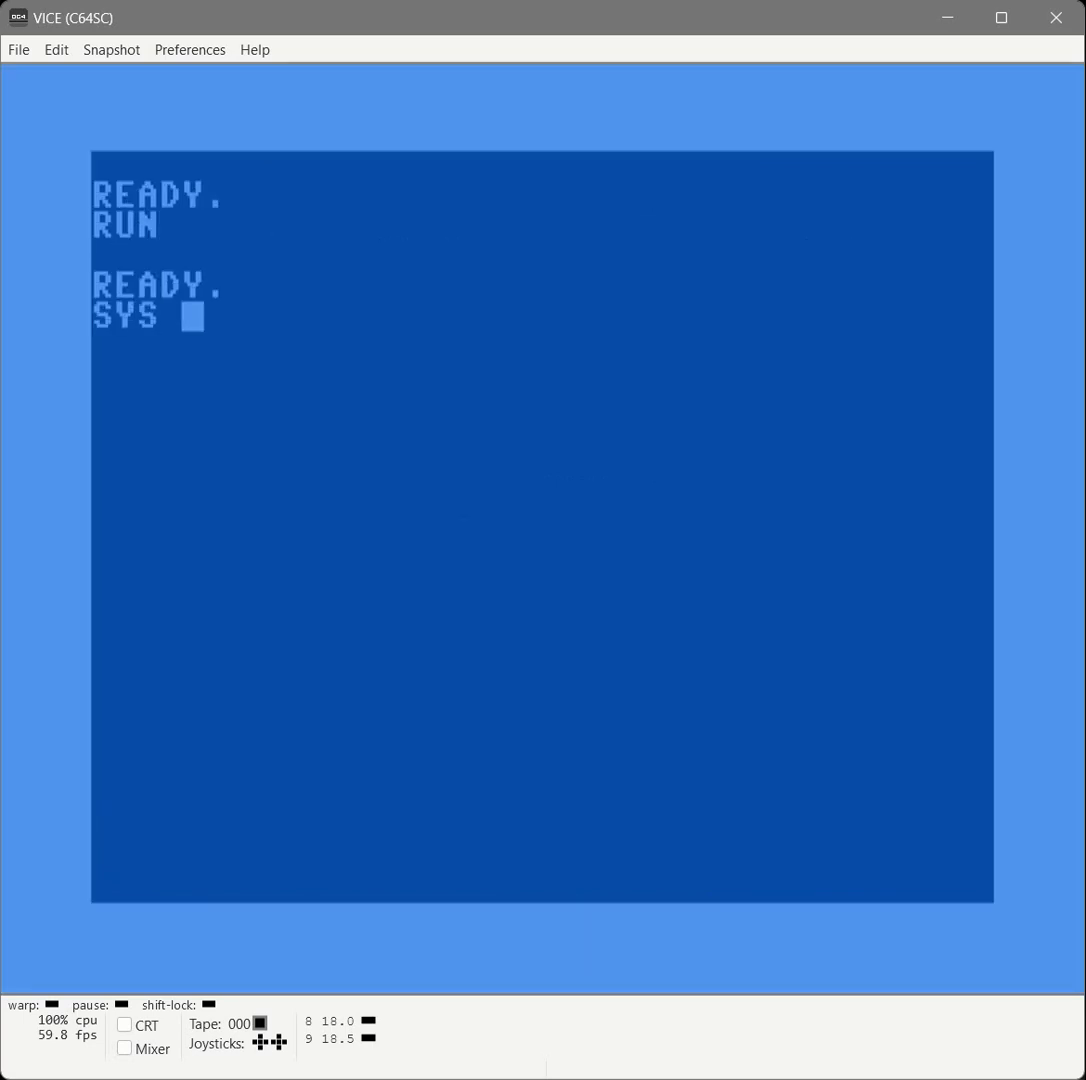
text(32768)
text(LIST)
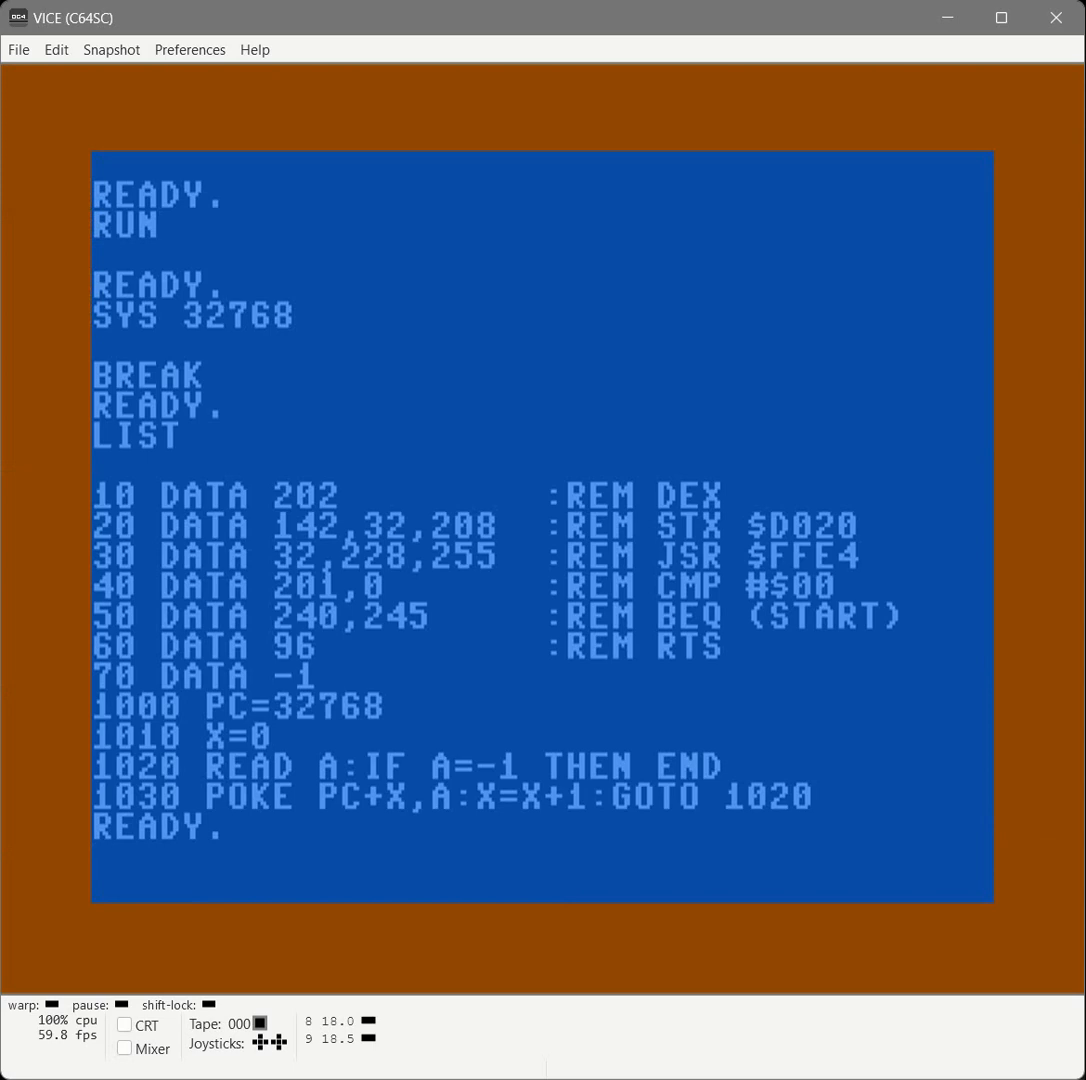
Retarget the loader to address 1024, run it, call SYS 1024 and relist the program.
text(POKE 1024)
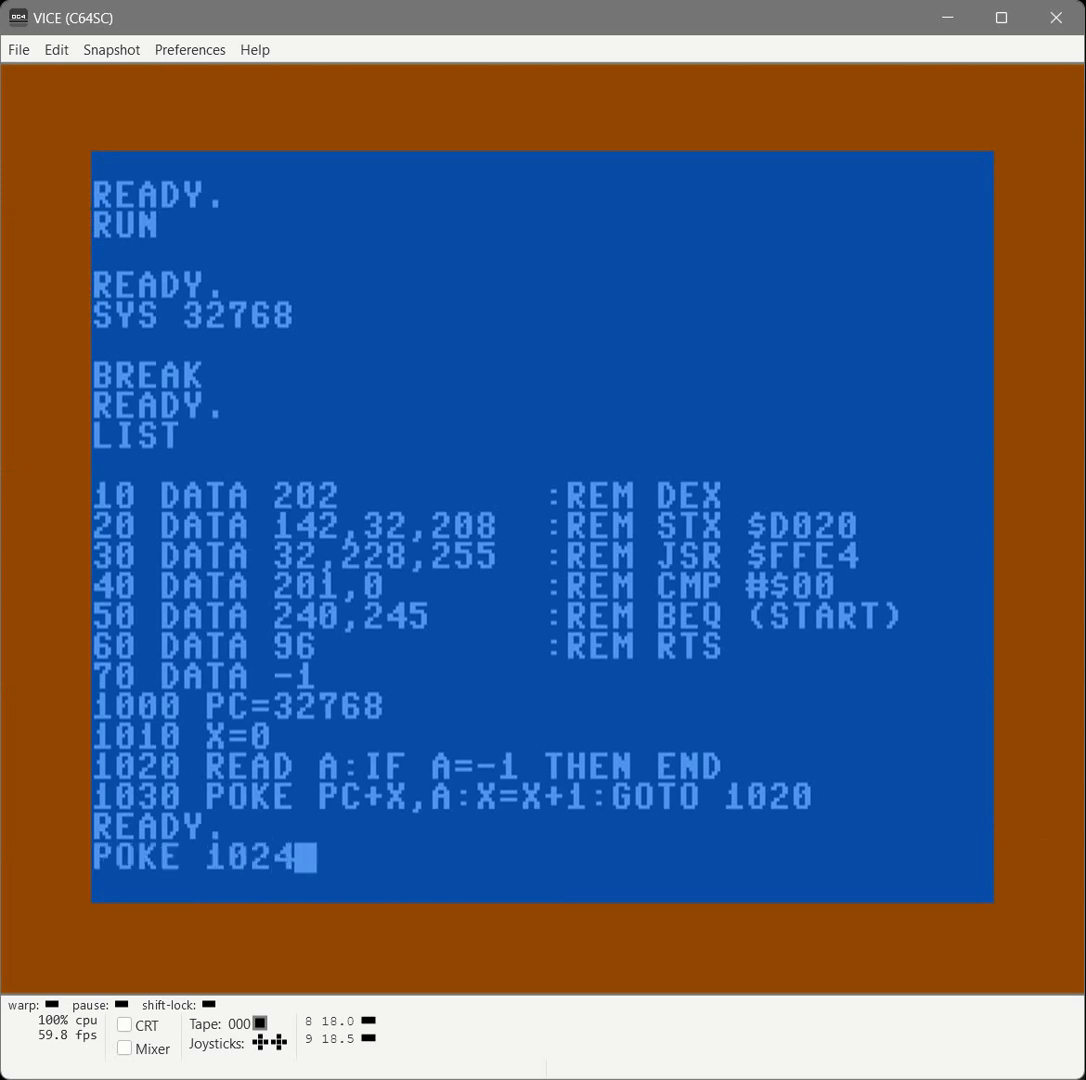
key(Return)
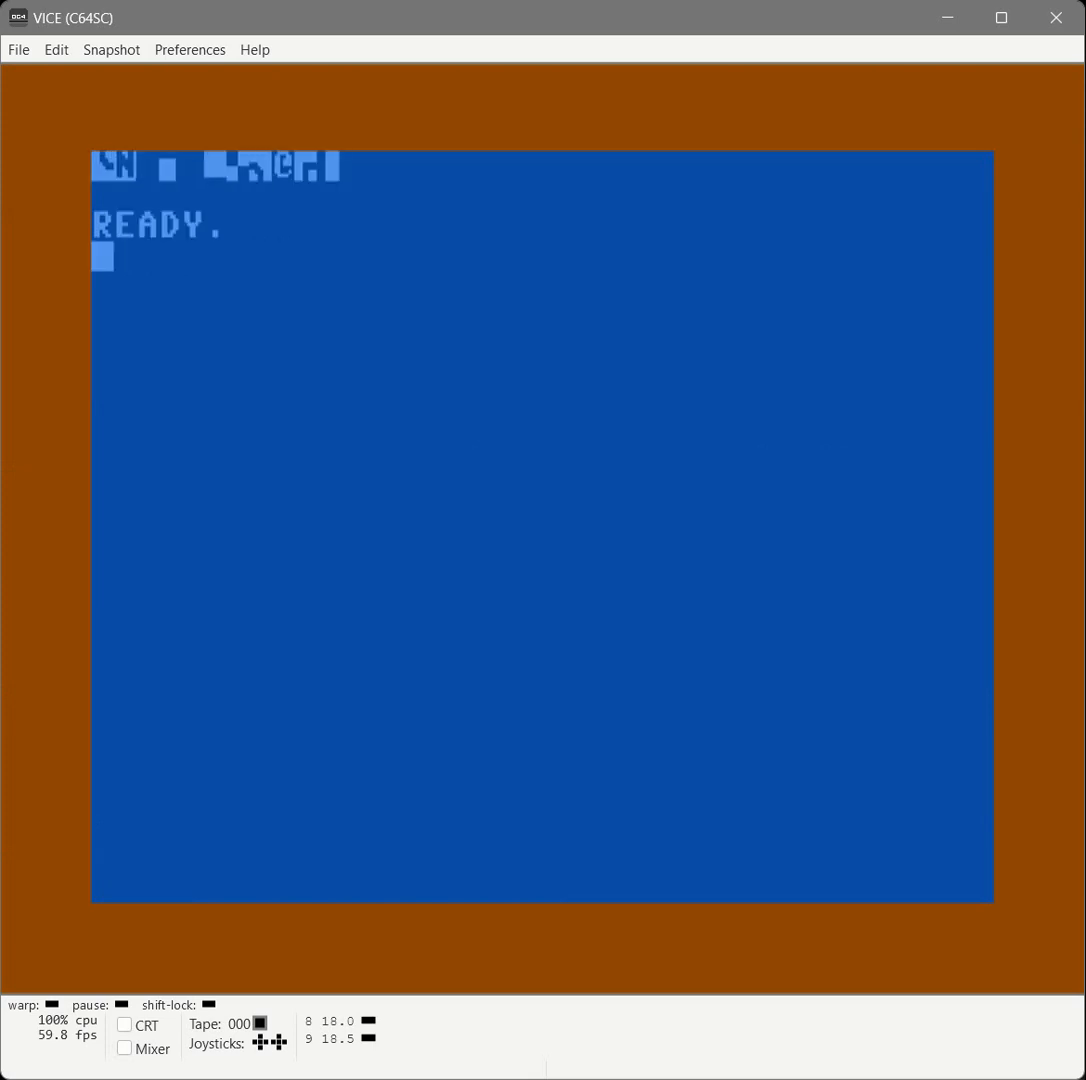
text(SYS 1024)
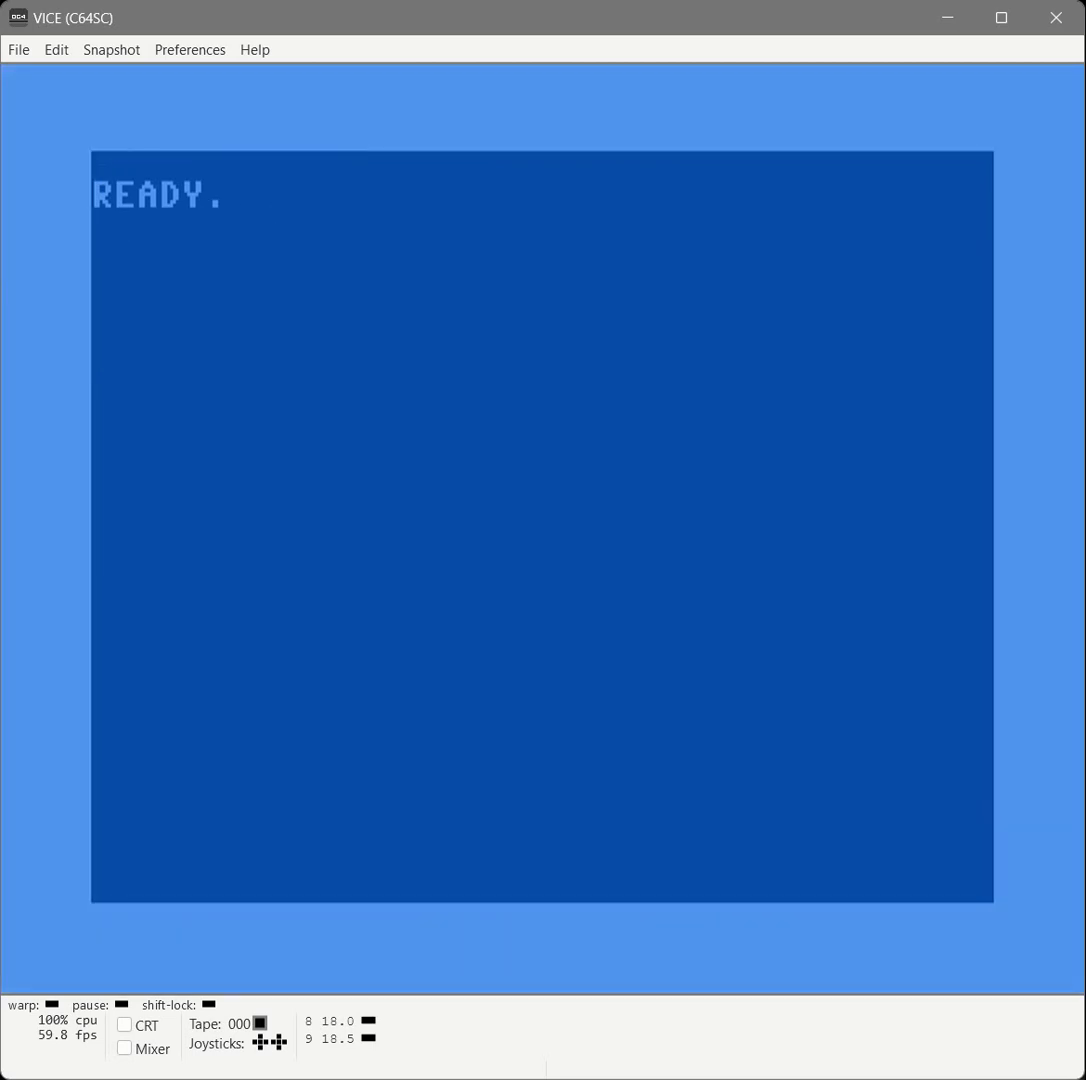
text(LIST)
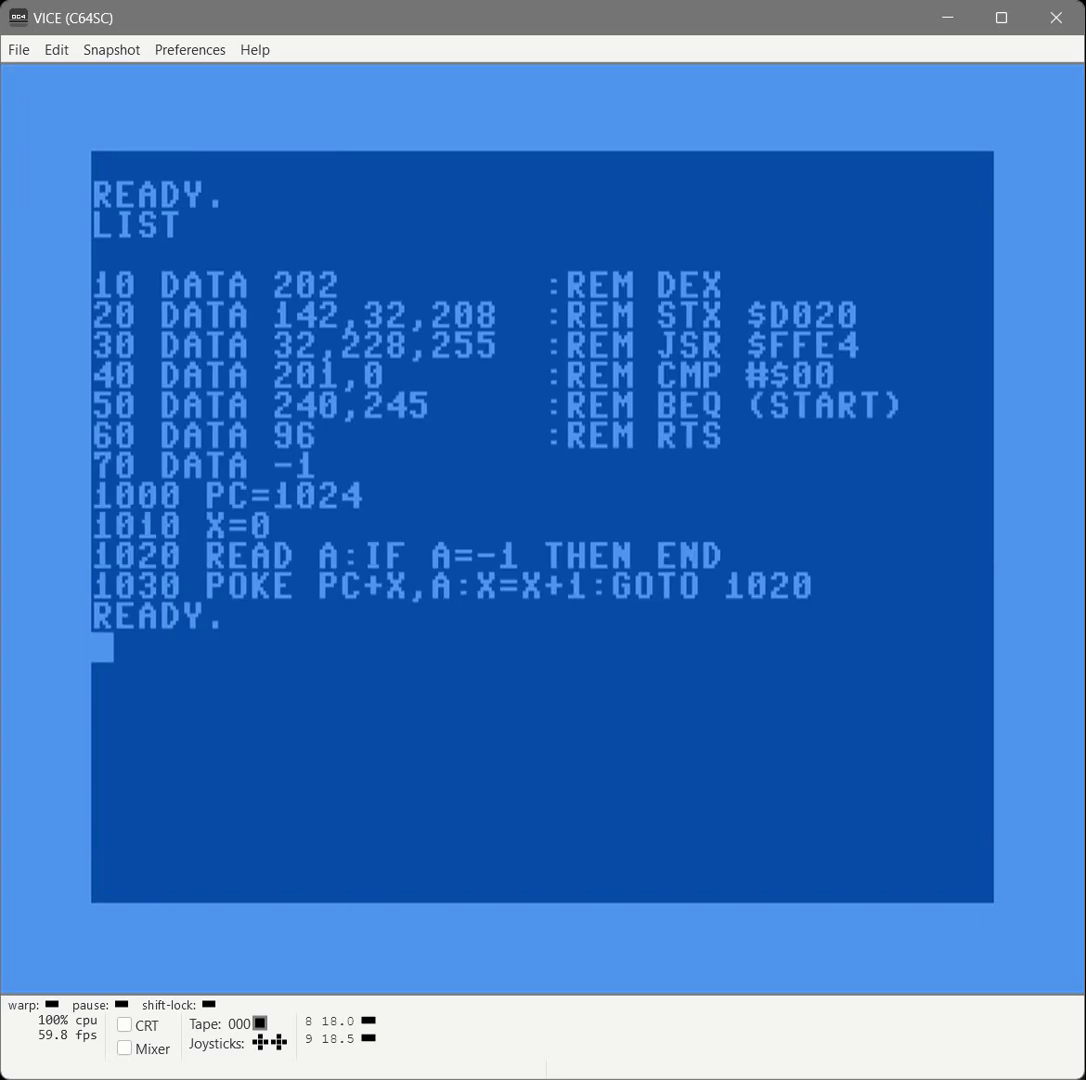